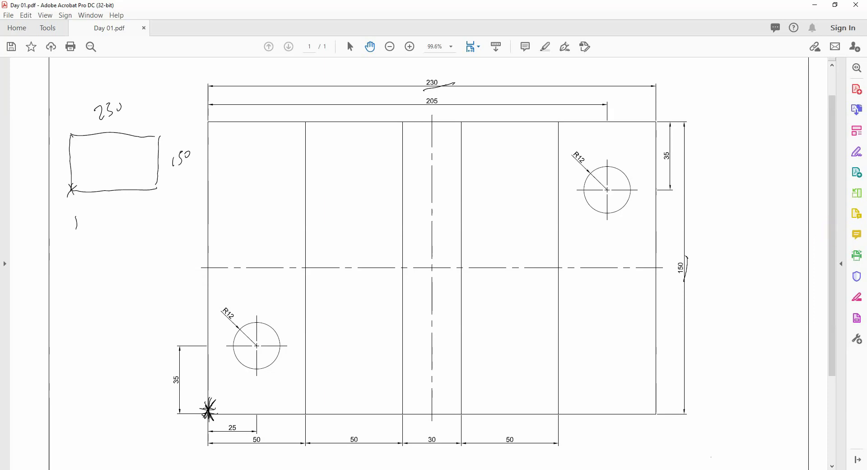
Hand-sketch the 230×150 rectangle with its dimensions and the number 1 on the PDF
{"action": "type", "text": "REC"}
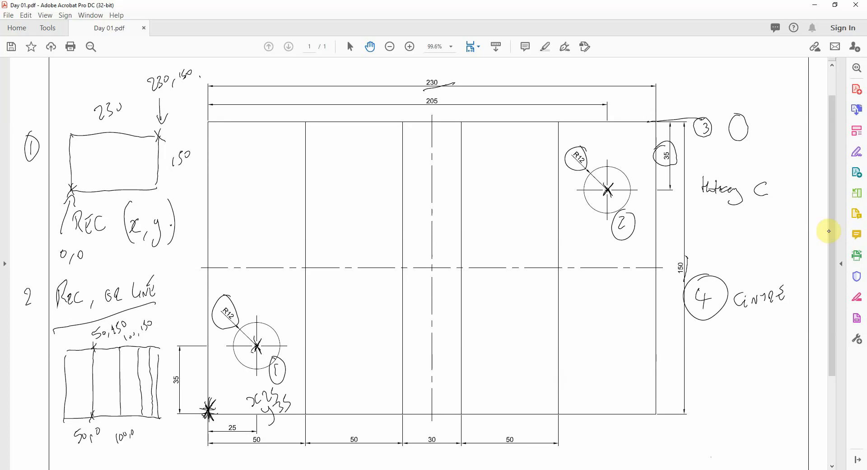
Circle and number the holes and features 1–4 and note the hole centres on the PDF
{"action": "type", "text": "Arro"}
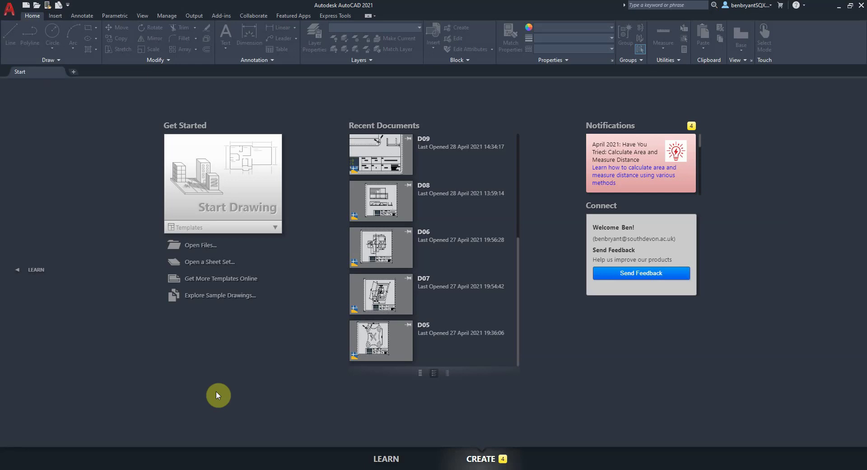
{"action": "mouse_move", "coordinate": [275, 241]}
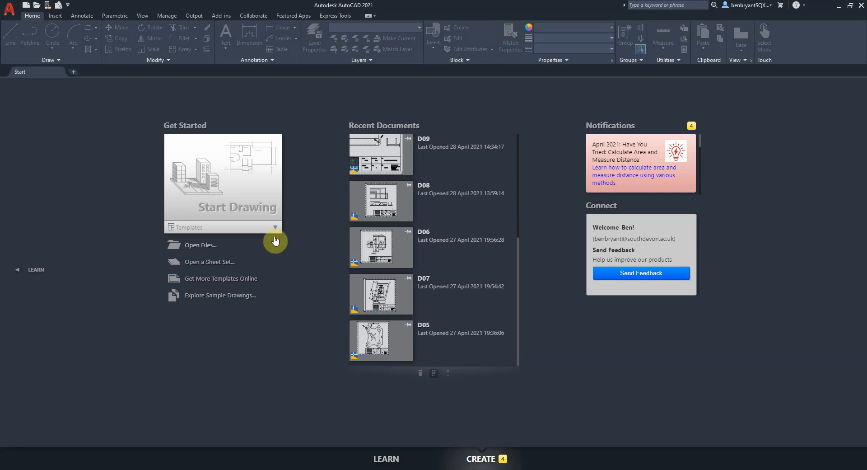
Start a new drawing from the A3 landscape title-block template
{"action": "left_click", "coordinate": [274, 227]}
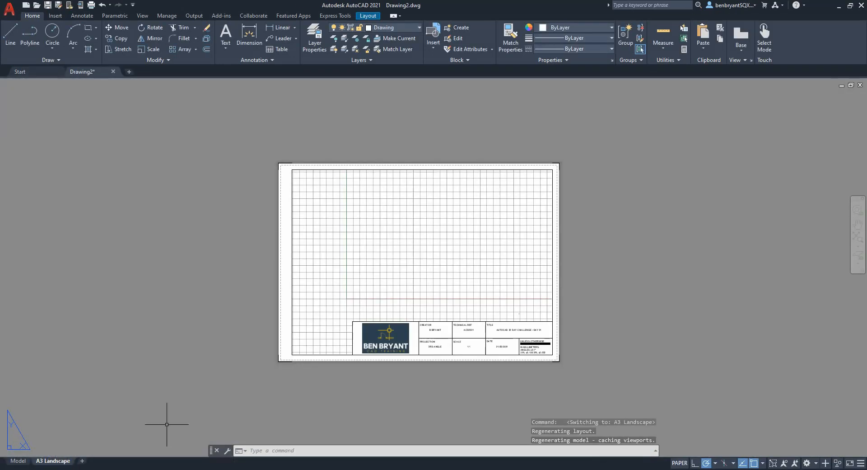
{"action": "mouse_move", "coordinate": [544, 369]}
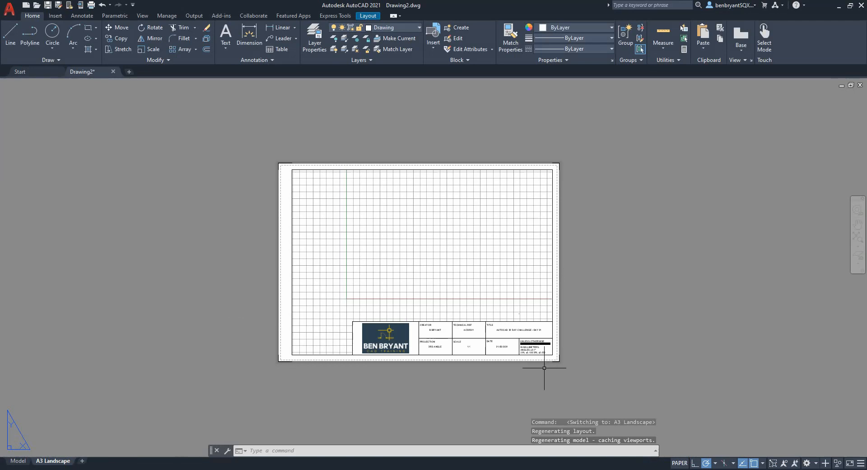
{"action": "mouse_move", "coordinate": [533, 373]}
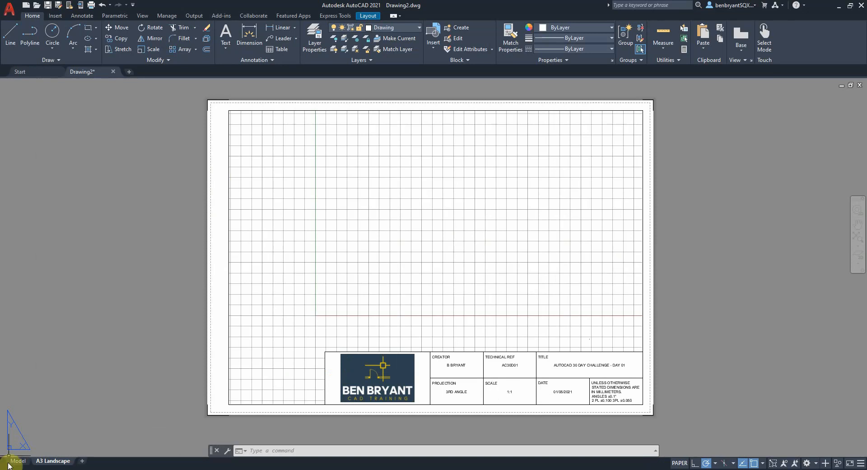
Switch to model space and review the Insert, Annotate, Parametric, View and Output ribbons before returning Home
{"action": "left_click", "coordinate": [17, 461]}
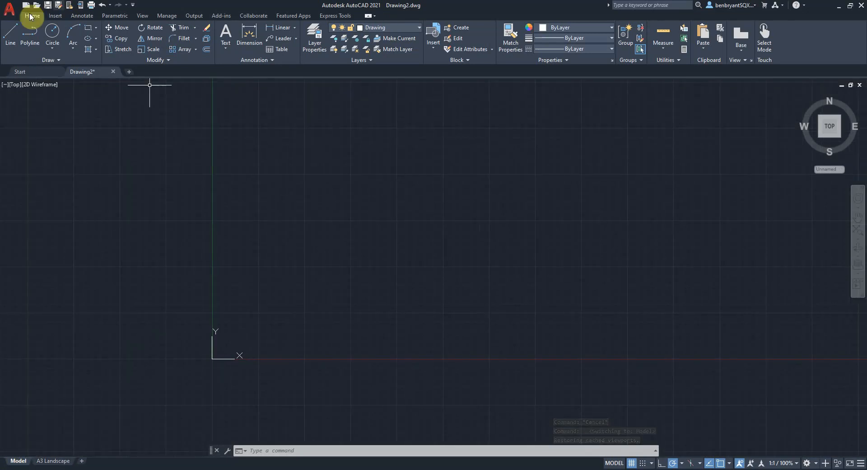
{"action": "mouse_move", "coordinate": [547, 222]}
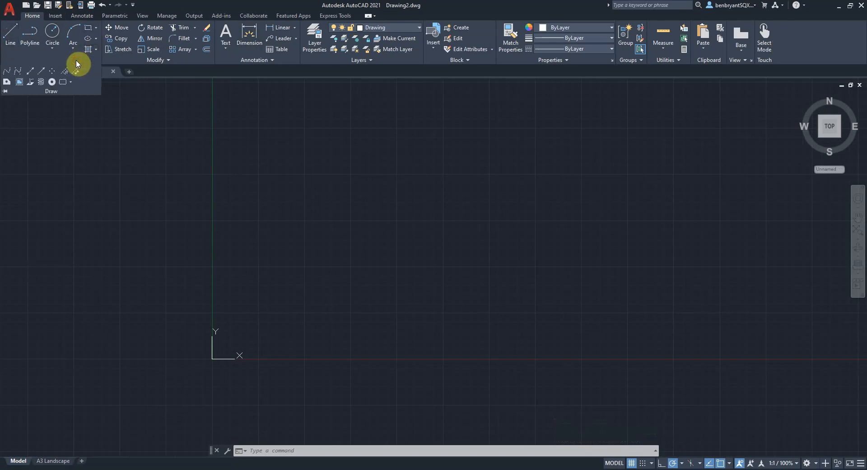
{"action": "mouse_move", "coordinate": [179, 60]}
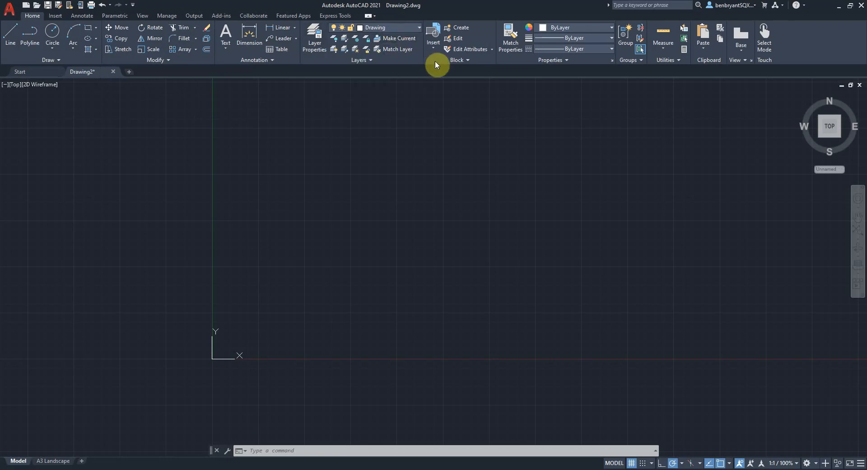
{"action": "mouse_move", "coordinate": [611, 39]}
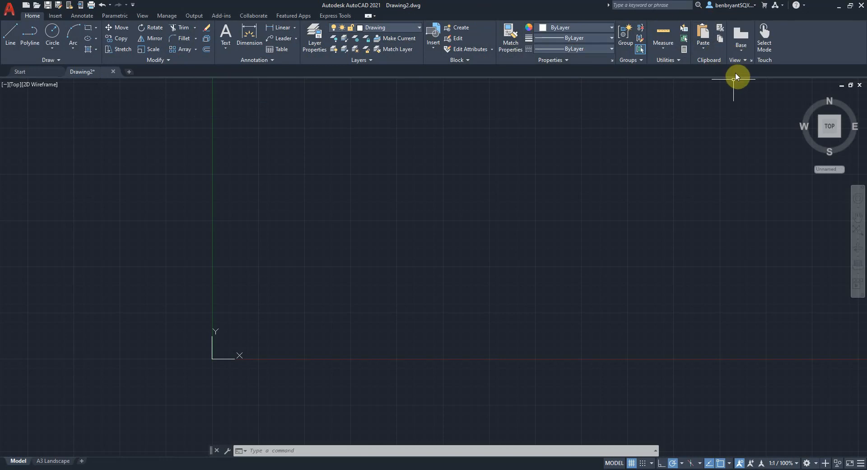
{"action": "mouse_move", "coordinate": [316, 217]}
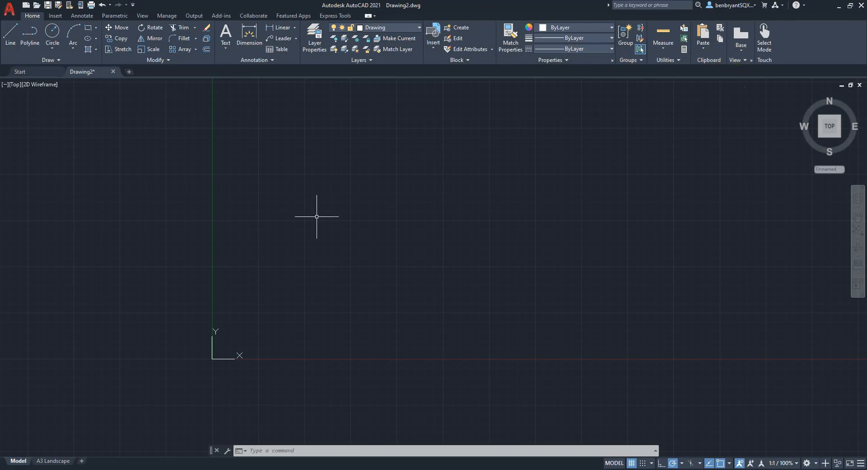
{"action": "left_click", "coordinate": [55, 16]}
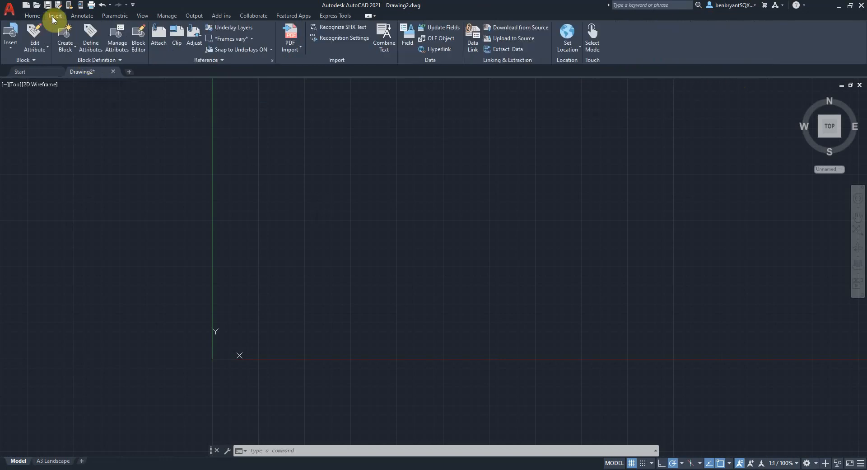
{"action": "left_click", "coordinate": [82, 17]}
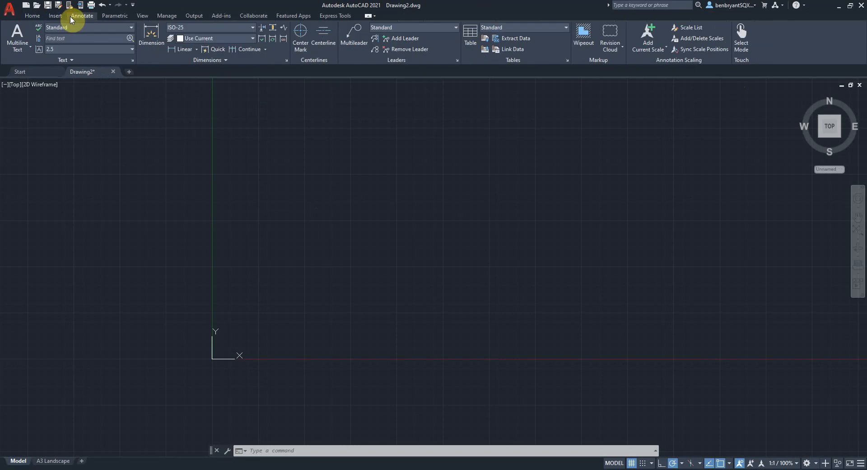
{"action": "mouse_move", "coordinate": [331, 39]}
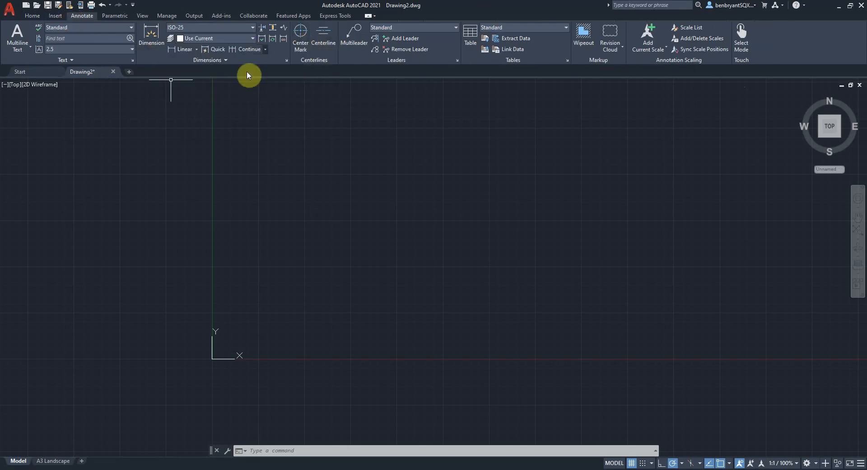
{"action": "left_click", "coordinate": [115, 16]}
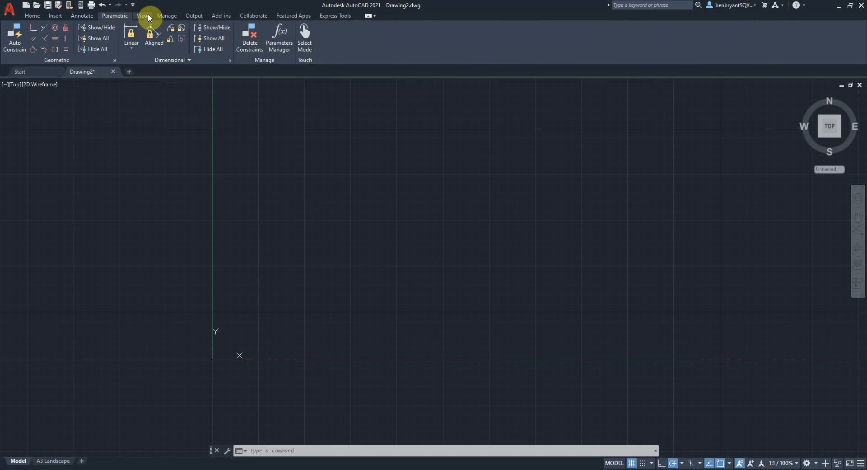
{"action": "left_click", "coordinate": [143, 16]}
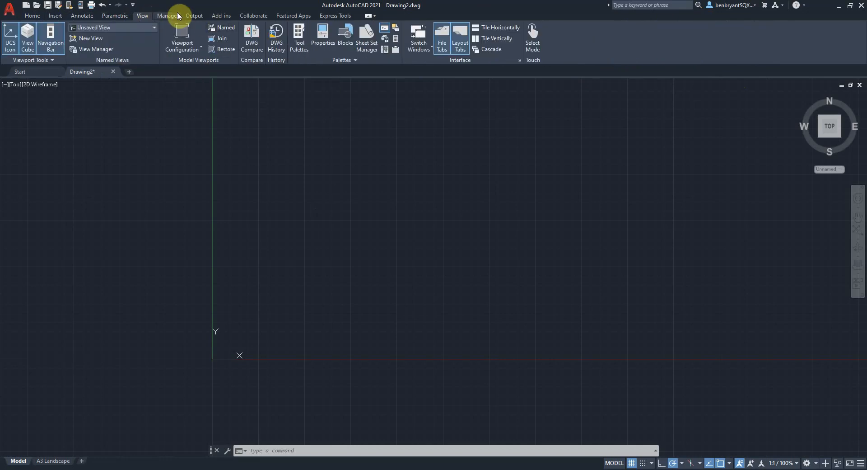
{"action": "left_click", "coordinate": [194, 16]}
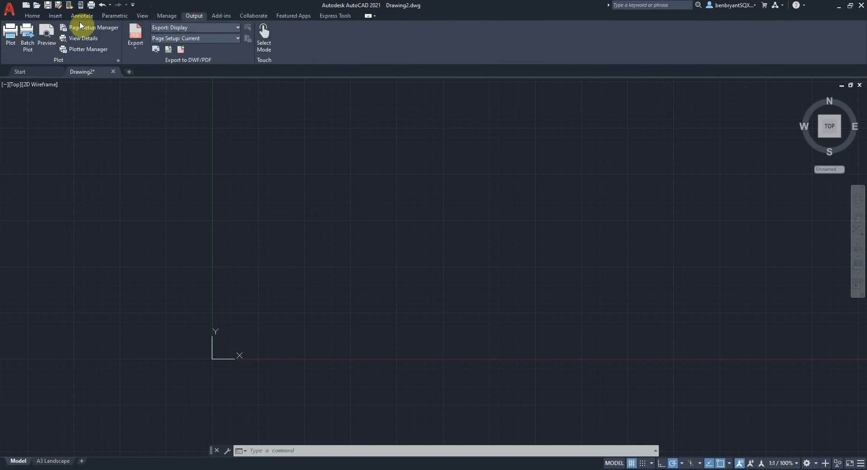
{"action": "left_click", "coordinate": [32, 16]}
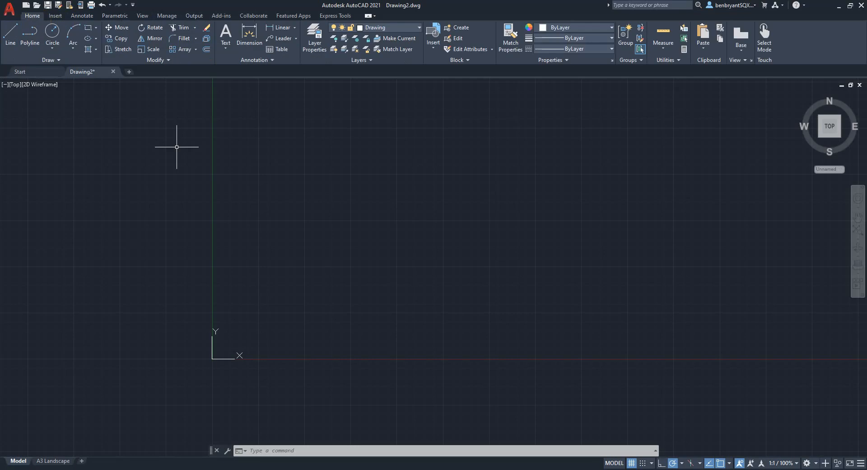
{"action": "mouse_move", "coordinate": [175, 138]}
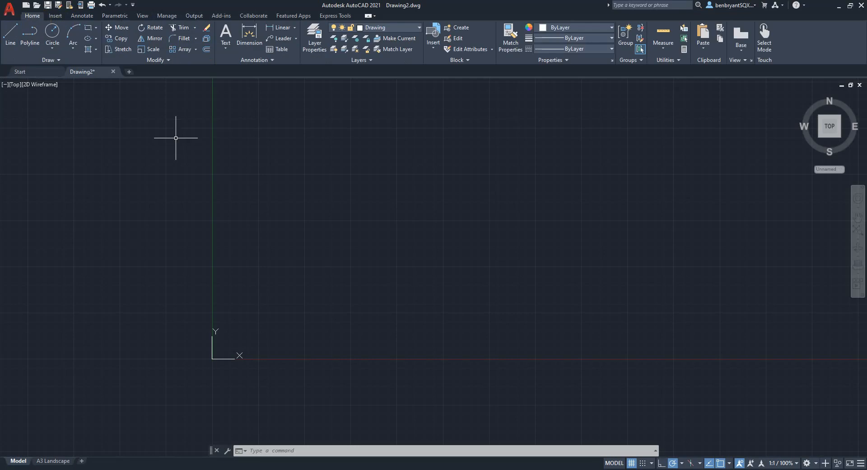
{"action": "mouse_move", "coordinate": [183, 175]}
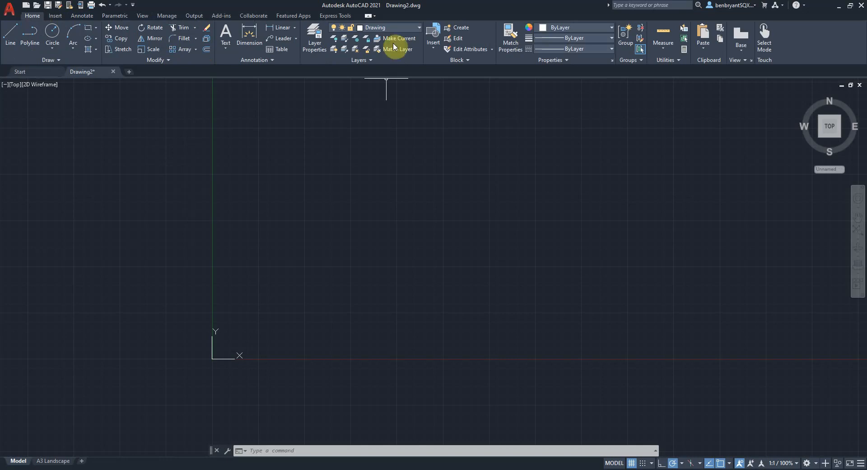
Make Construction the current layer from the layer dropdown
{"action": "left_click", "coordinate": [418, 28]}
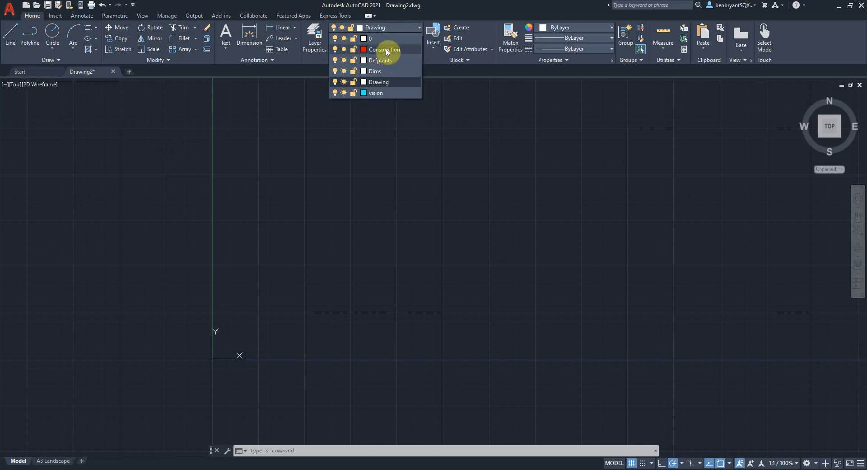
{"action": "mouse_move", "coordinate": [414, 97]}
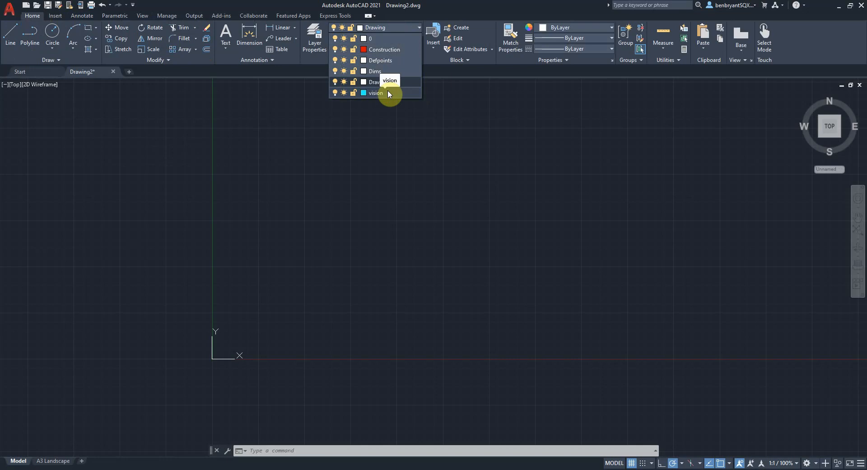
{"action": "mouse_move", "coordinate": [397, 97]}
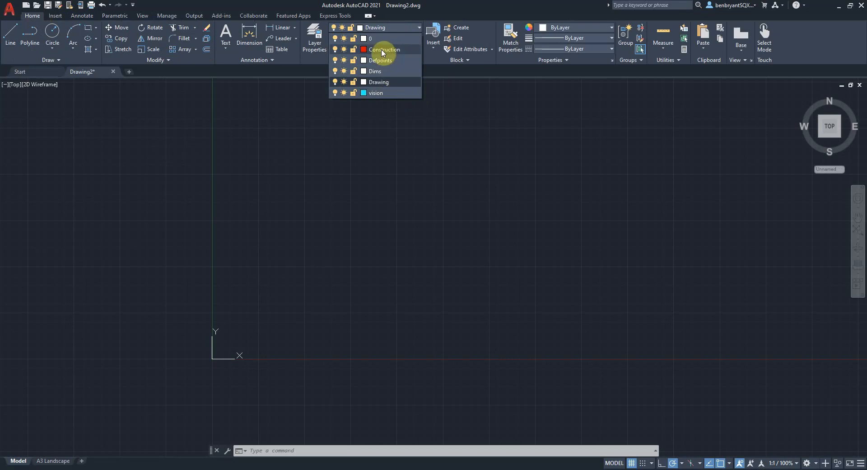
{"action": "mouse_move", "coordinate": [382, 53]}
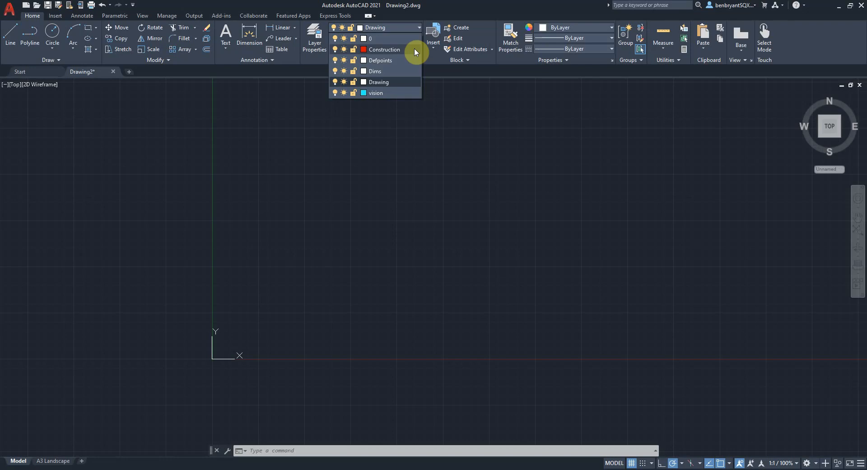
{"action": "mouse_move", "coordinate": [478, 200]}
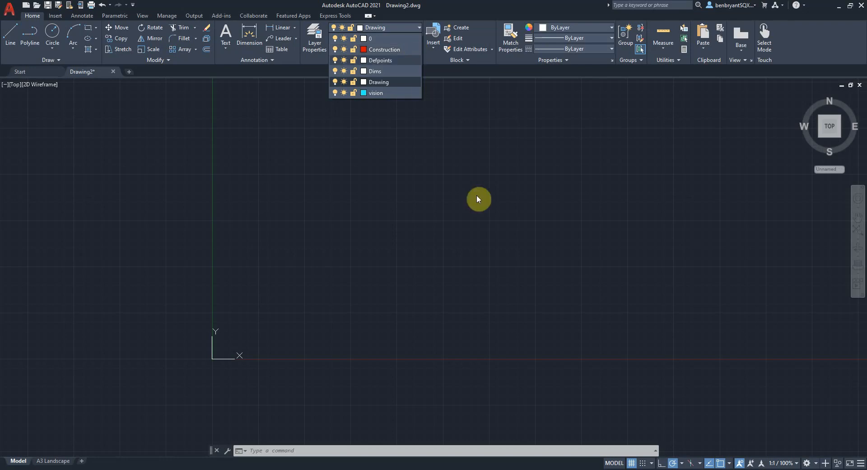
{"action": "left_click", "coordinate": [384, 49]}
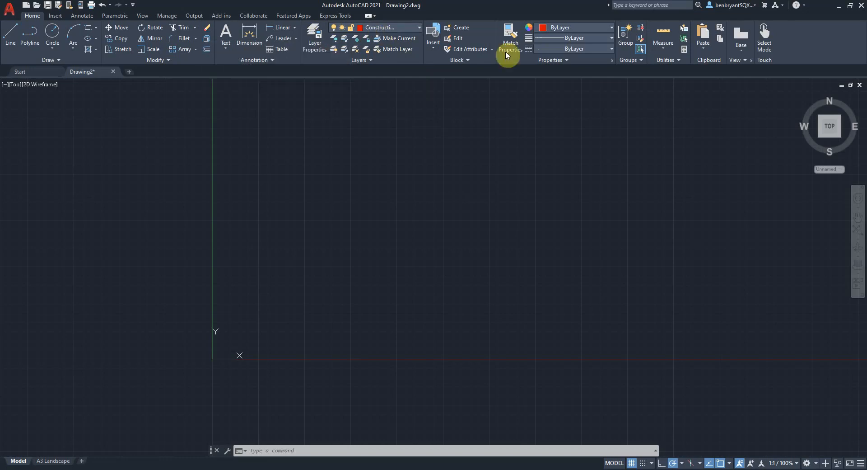
{"action": "mouse_move", "coordinate": [233, 221]}
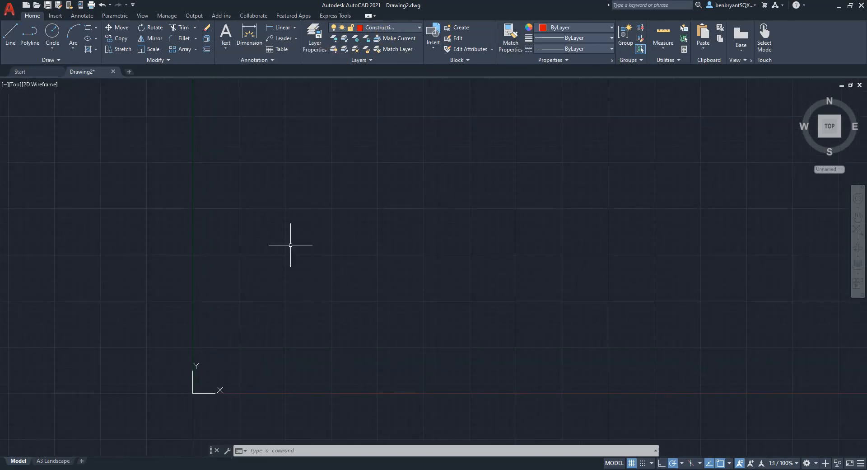
{"action": "mouse_move", "coordinate": [11, 44]}
{"action": "type", "text": "420,297"}
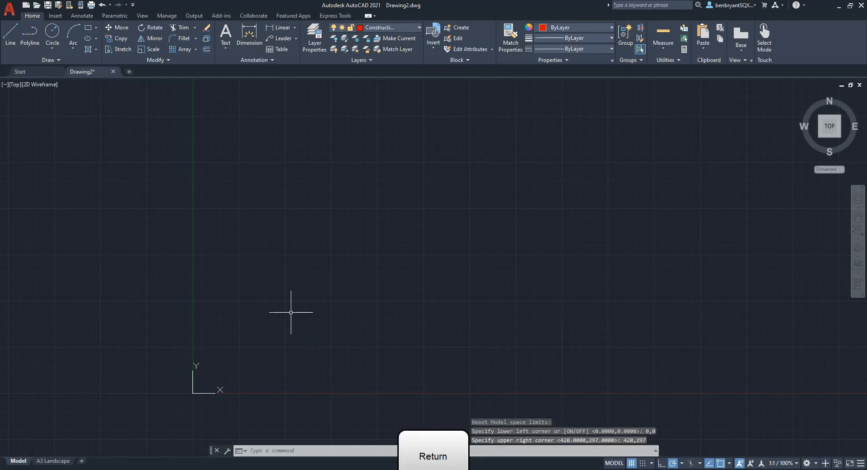
{"action": "mouse_move", "coordinate": [564, 107]}
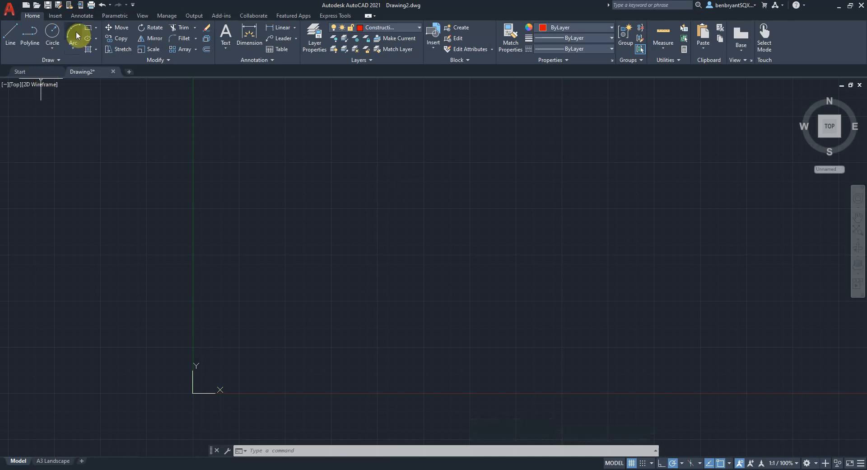
{"action": "mouse_move", "coordinate": [87, 31]}
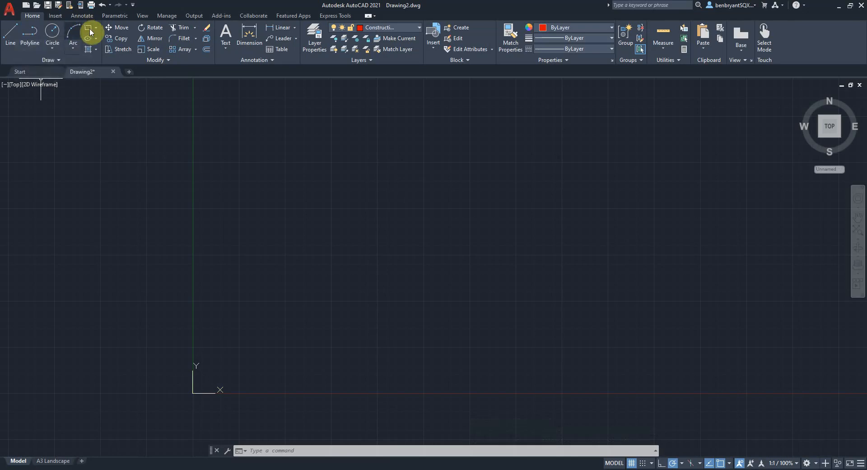
Draw a 420×297 rectangle from the origin 0,0 on the Construction layer
{"action": "left_click", "coordinate": [94, 31]}
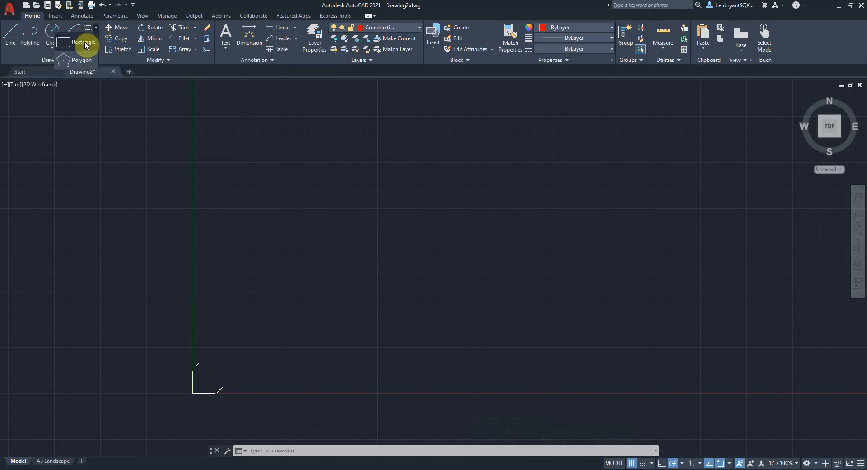
{"action": "left_click", "coordinate": [84, 42]}
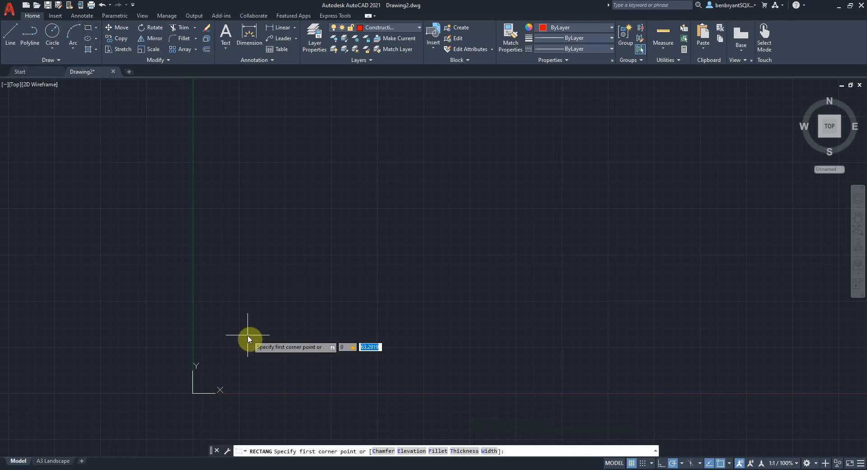
{"action": "type", "text": "0"}
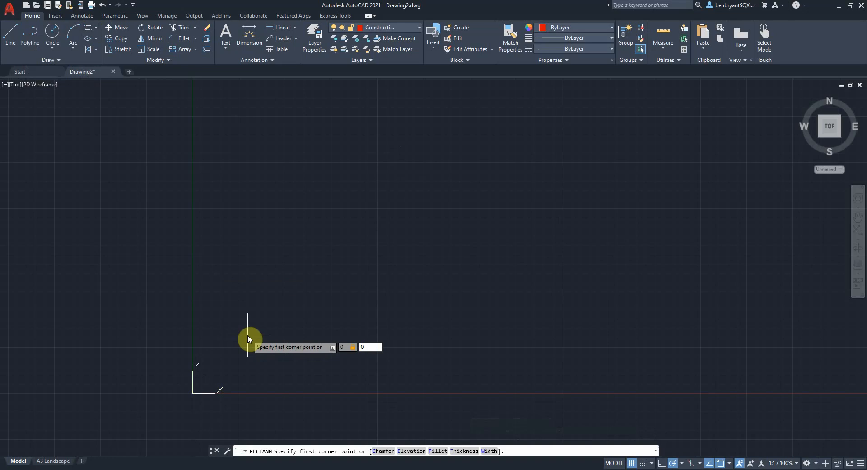
{"action": "left_click", "coordinate": [247, 336]}
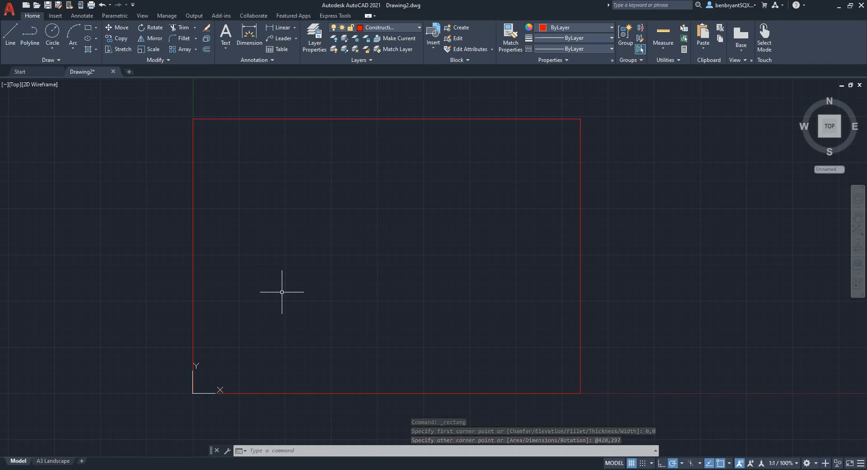
Add vertical and horizontal centre lines through the middle of the 420×297 border
{"action": "key", "text": "Enter"}
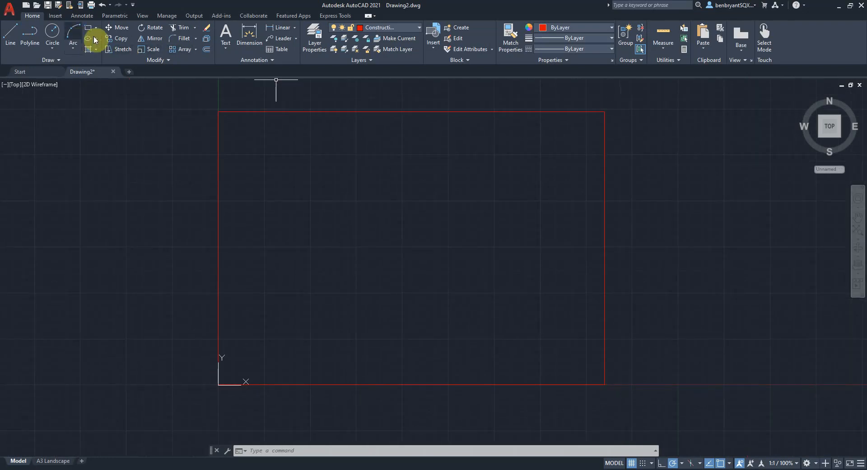
{"action": "mouse_move", "coordinate": [82, 18]}
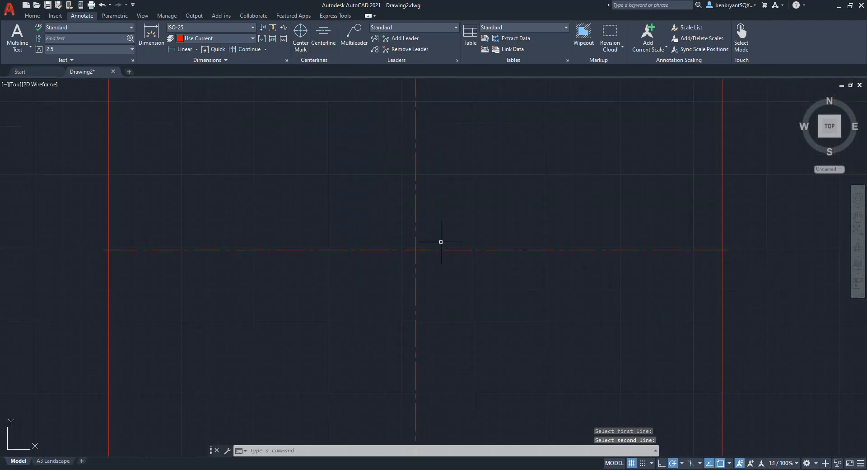
{"action": "key", "text": "Escape"}
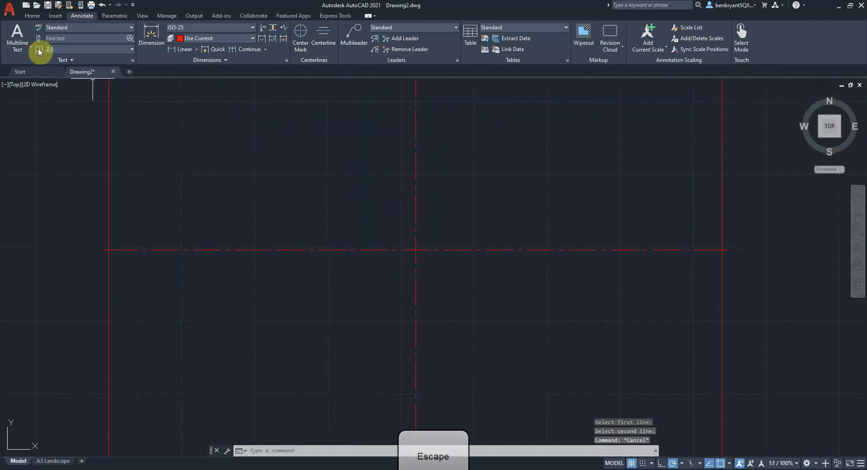
{"action": "left_click", "coordinate": [33, 16]}
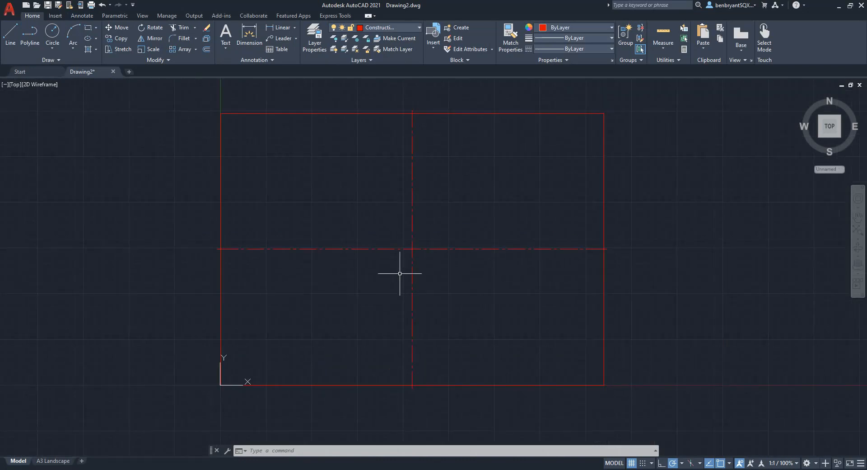
{"action": "mouse_move", "coordinate": [540, 284]}
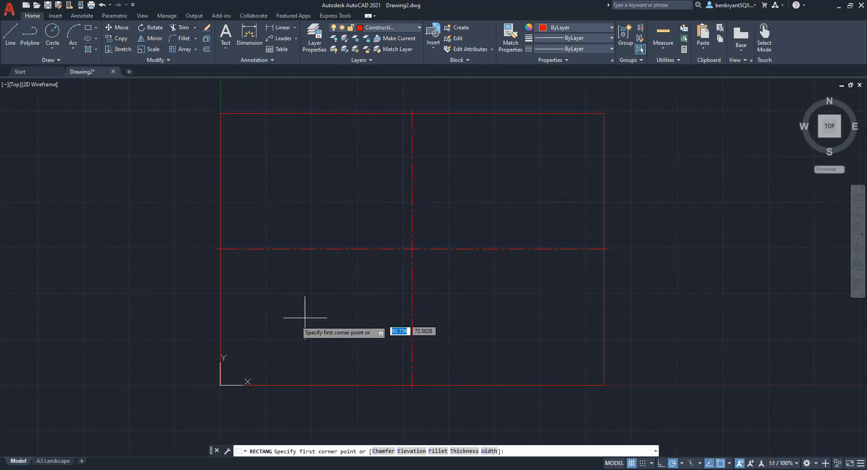
Draw the 230×150 plate rectangle and move it onto the centre-line crossing
{"action": "left_click", "coordinate": [304, 317]}
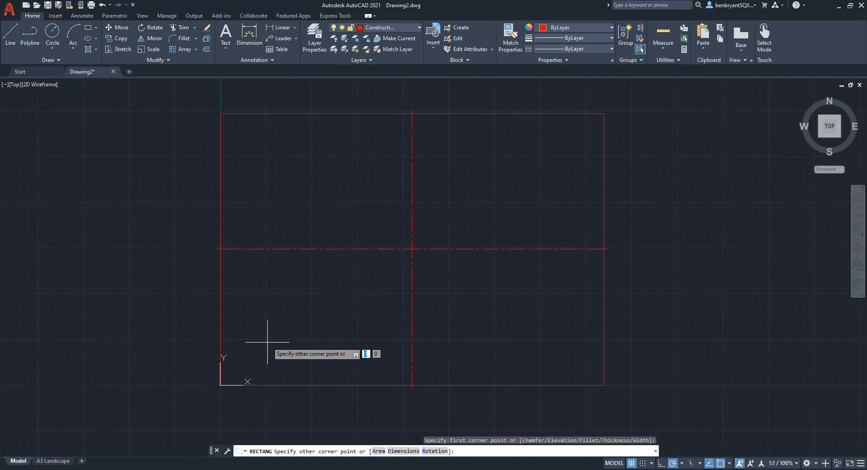
{"action": "mouse_move", "coordinate": [530, 176]}
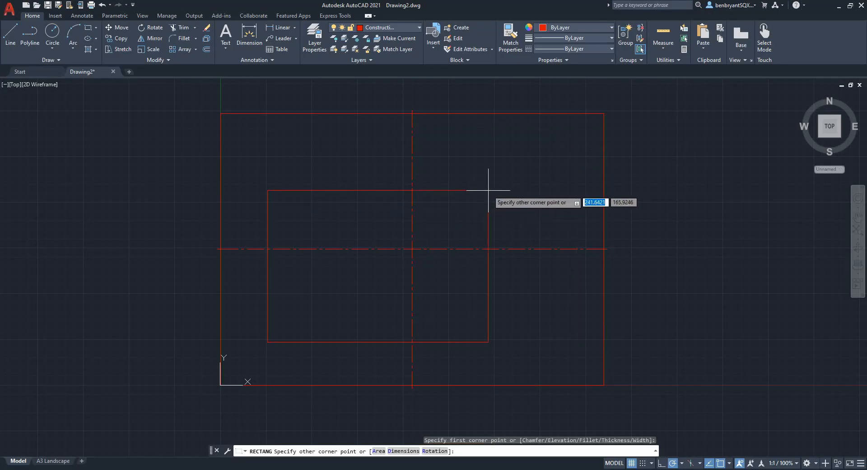
{"action": "type", "text": "230"}
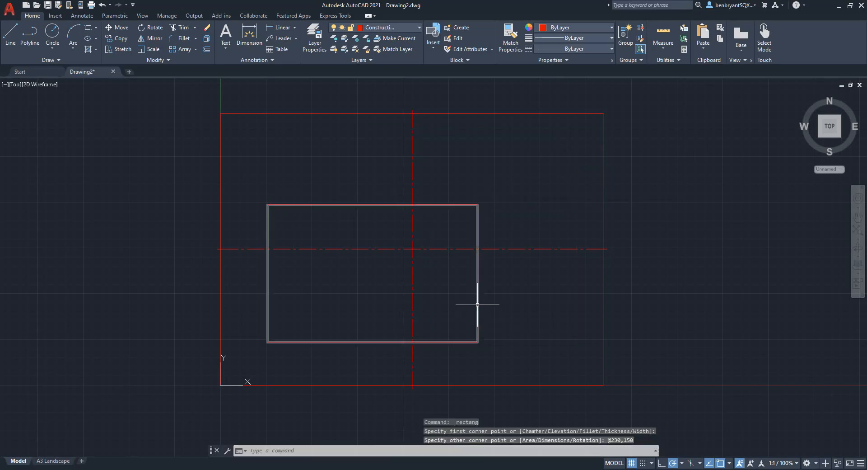
{"action": "left_click", "coordinate": [477, 305]}
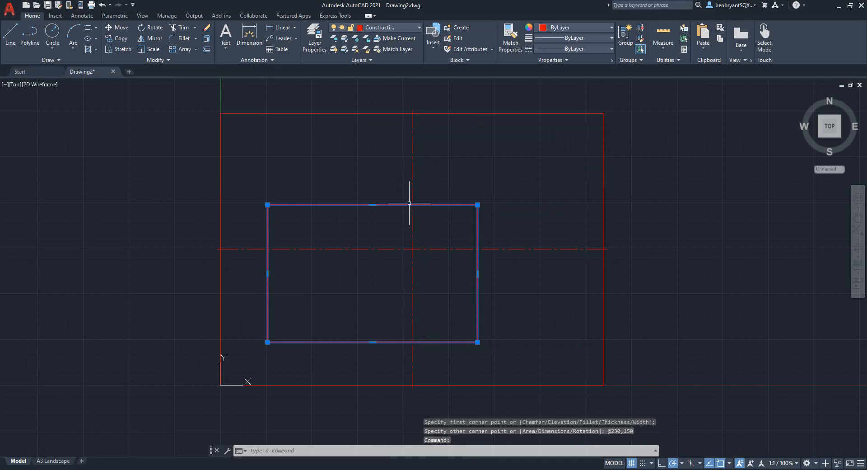
{"action": "mouse_move", "coordinate": [416, 249]}
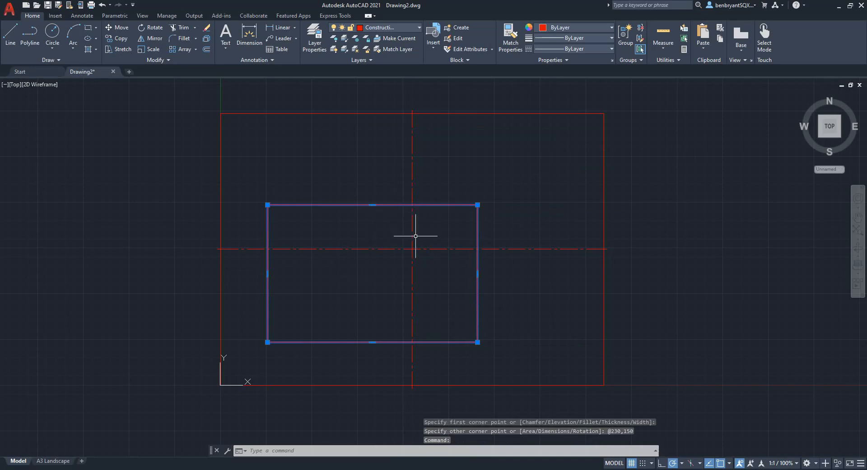
{"action": "type", "text": "M"}
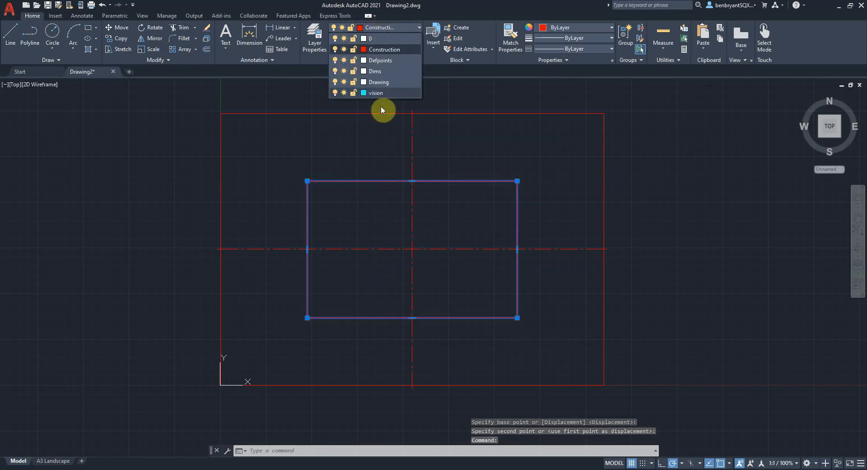
Set Drawing as current layer, then start a line with the Construction layer for the 50 offset guides
{"action": "key", "text": "Escape"}
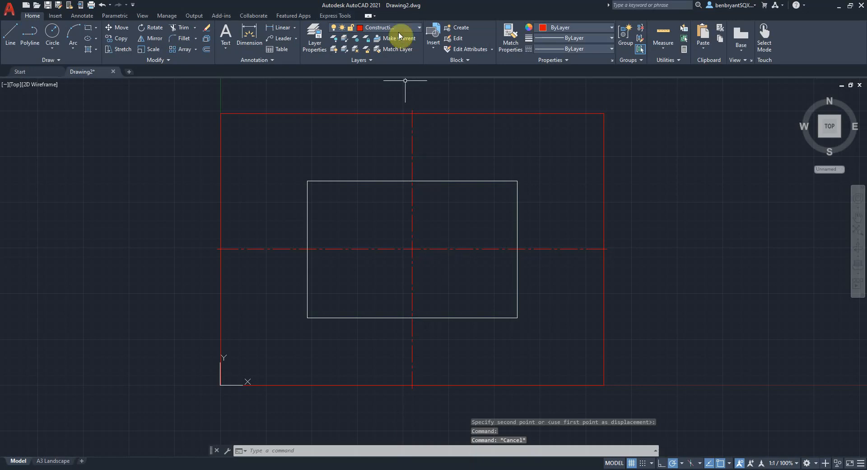
{"action": "left_click", "coordinate": [419, 28]}
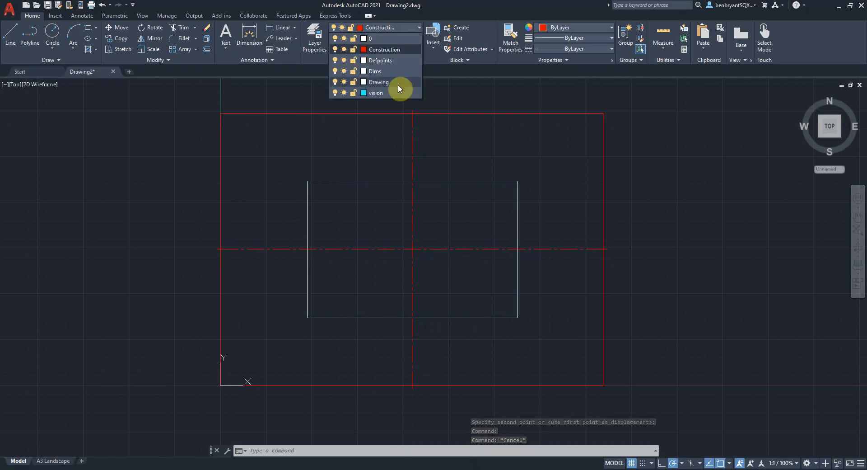
{"action": "left_click", "coordinate": [377, 83]}
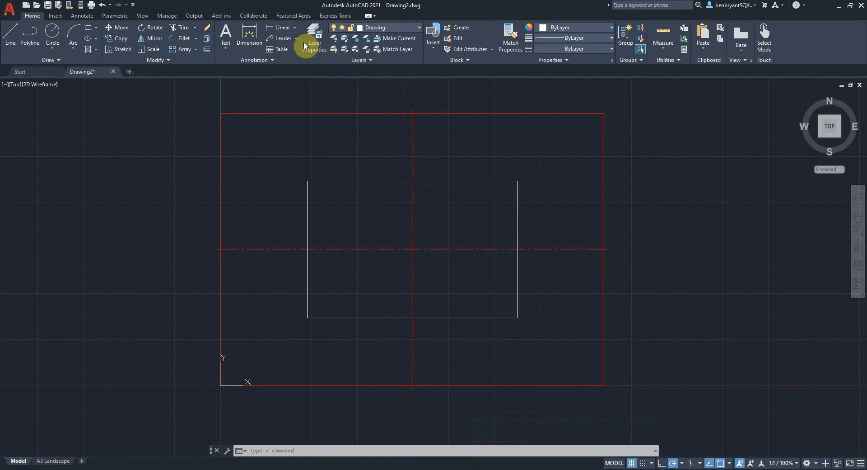
{"action": "left_click", "coordinate": [9, 36]}
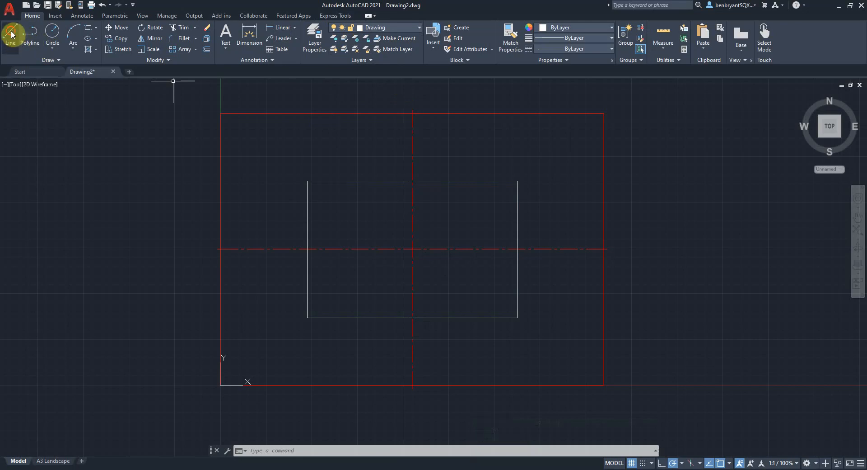
{"action": "left_click", "coordinate": [8, 35]}
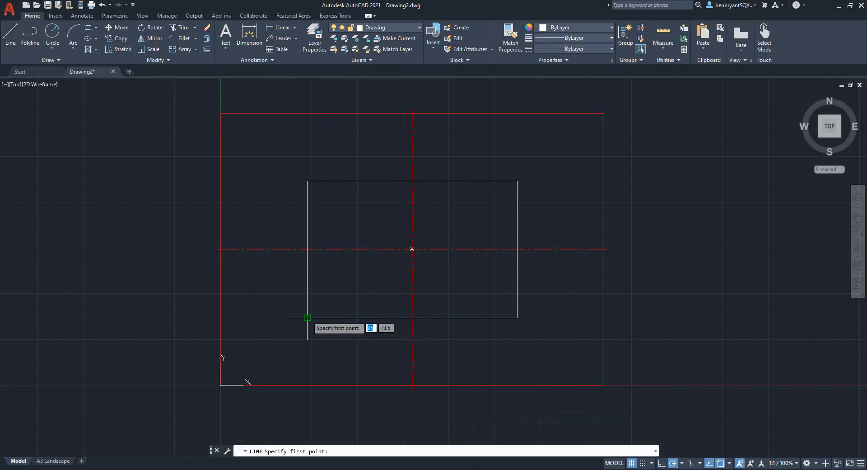
{"action": "mouse_move", "coordinate": [368, 289]}
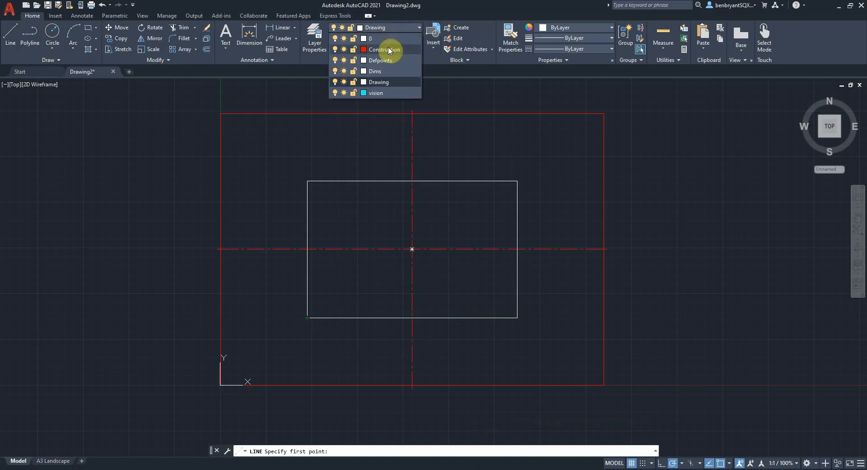
{"action": "left_click", "coordinate": [385, 50]}
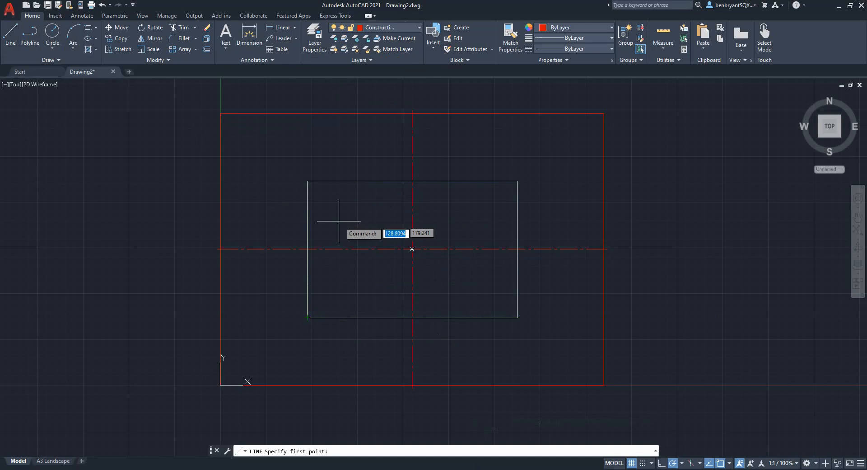
{"action": "mouse_move", "coordinate": [307, 318]}
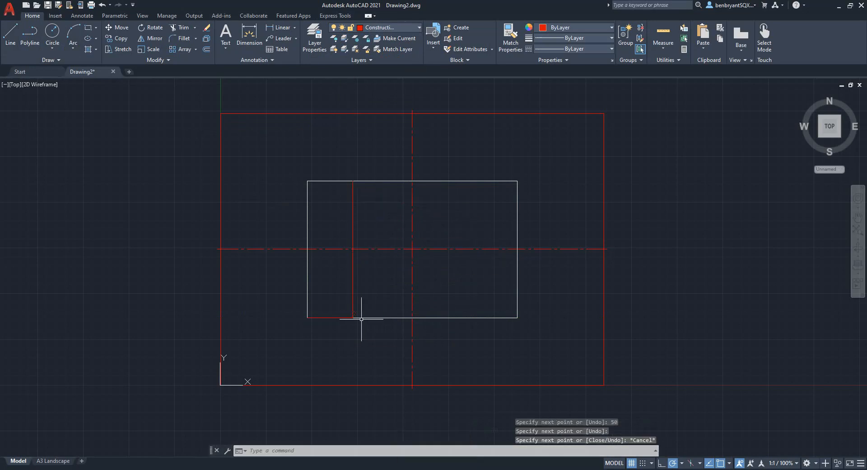
Offset the vertical centre line by 50 for the slot edges and put the new lines on the Drawing layer
{"action": "type", "text": "Of"}
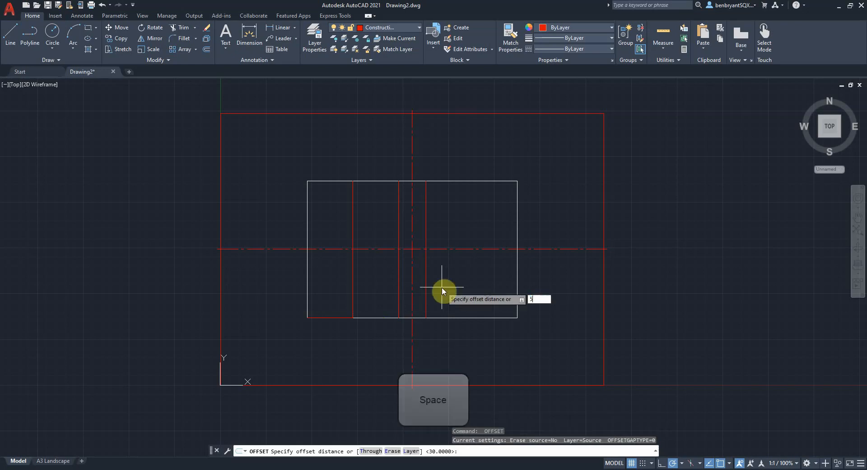
{"action": "type", "text": "50"}
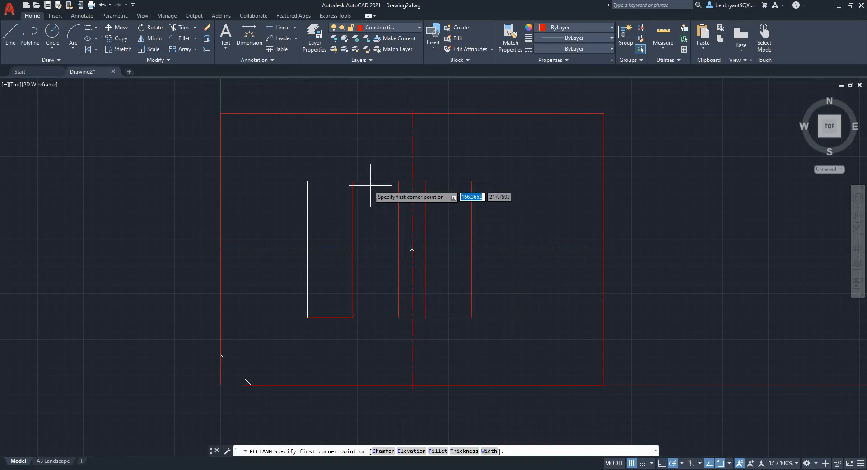
{"action": "key", "text": "Escape"}
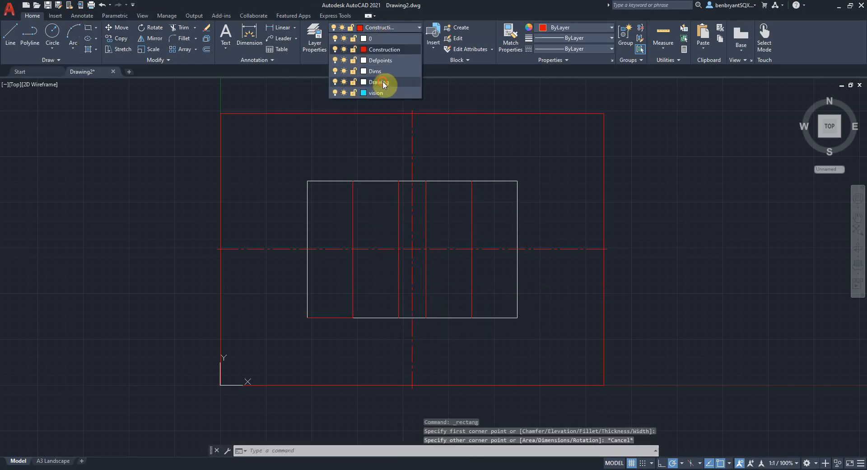
{"action": "left_click", "coordinate": [378, 82]}
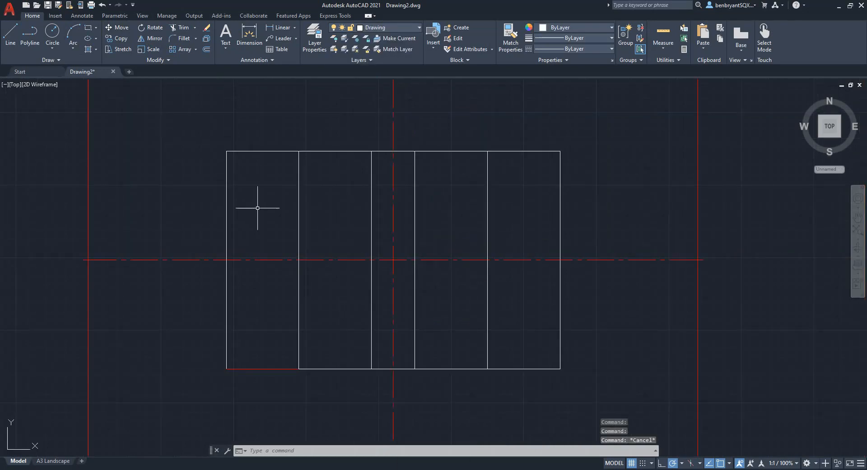
{"action": "mouse_move", "coordinate": [257, 229]}
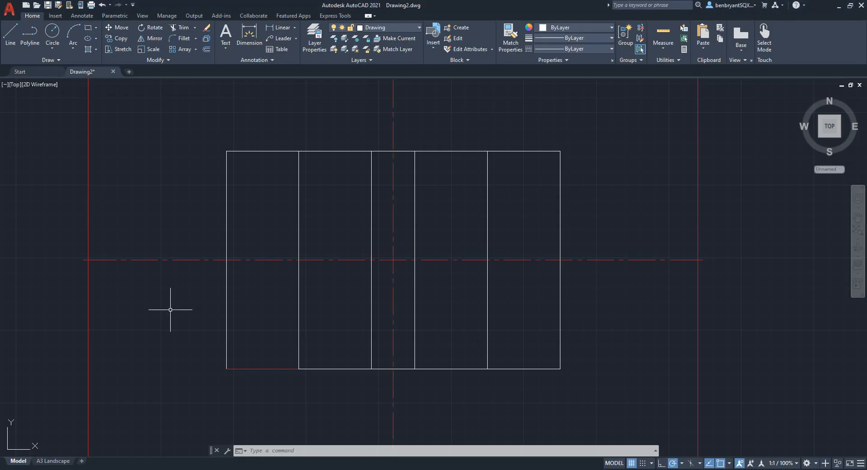
Offset the plate edges by 25 and 35 on the Construction layer to mark both hole centres
{"action": "type", "text": "offs"}
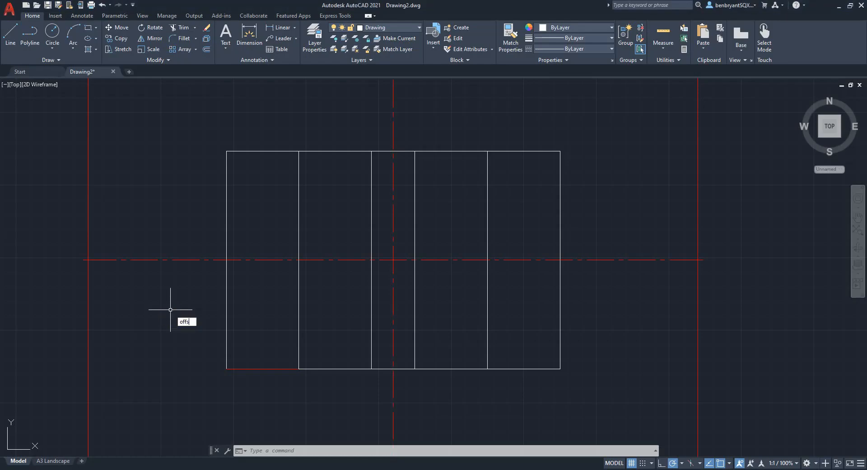
{"action": "key", "text": "Enter"}
{"action": "type", "text": "25"}
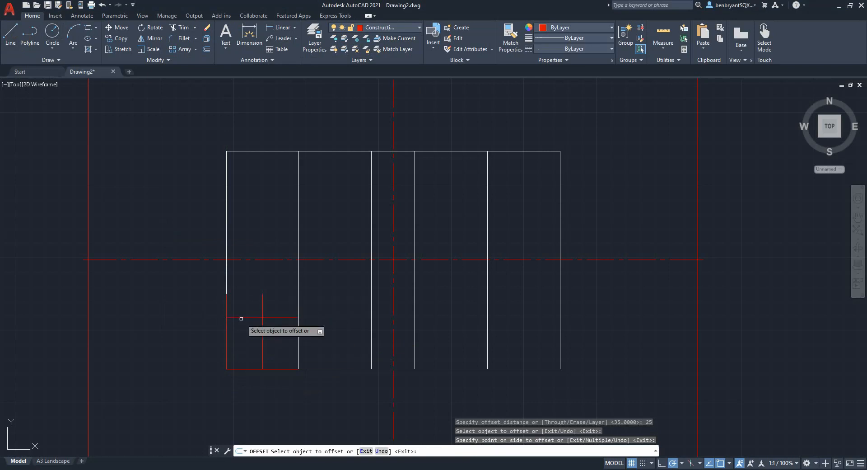
{"action": "key", "text": "Escape"}
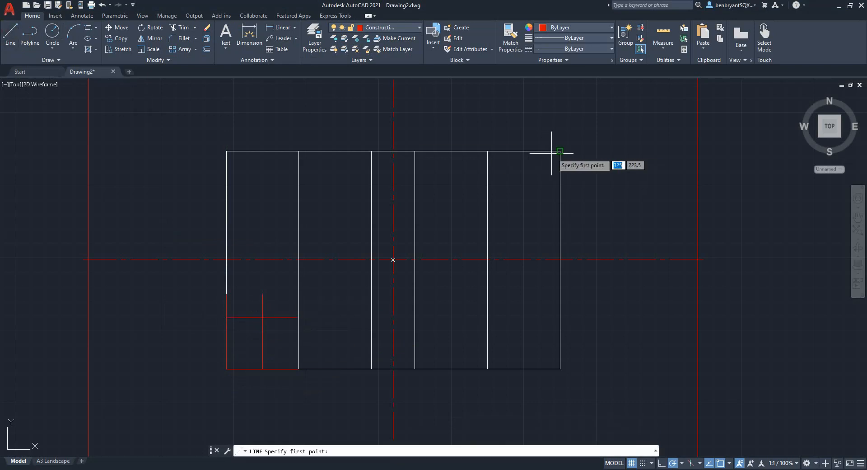
{"action": "key", "text": "Space"}
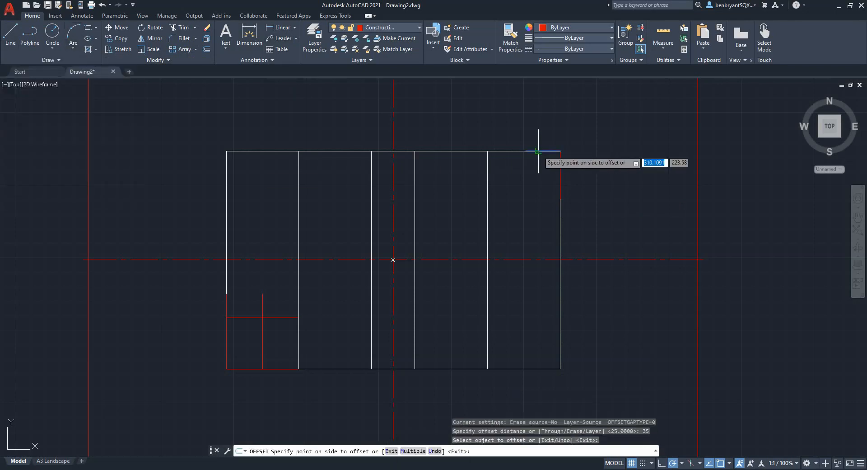
{"action": "left_click", "coordinate": [546, 161]}
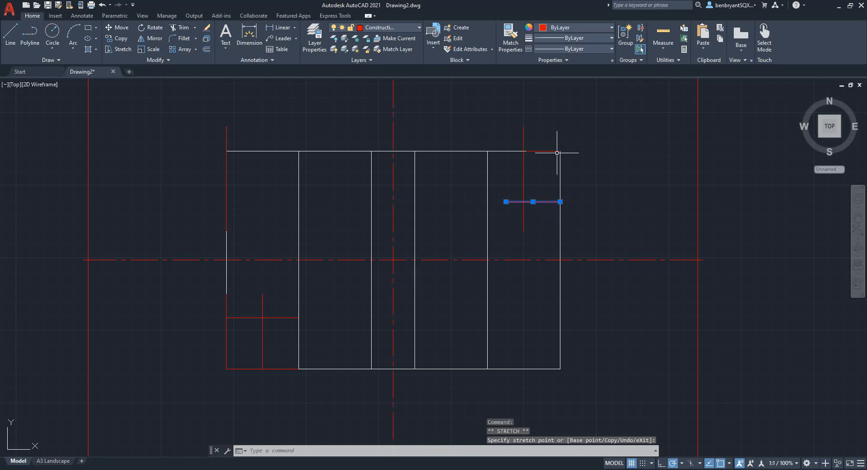
{"action": "key", "text": "Escape"}
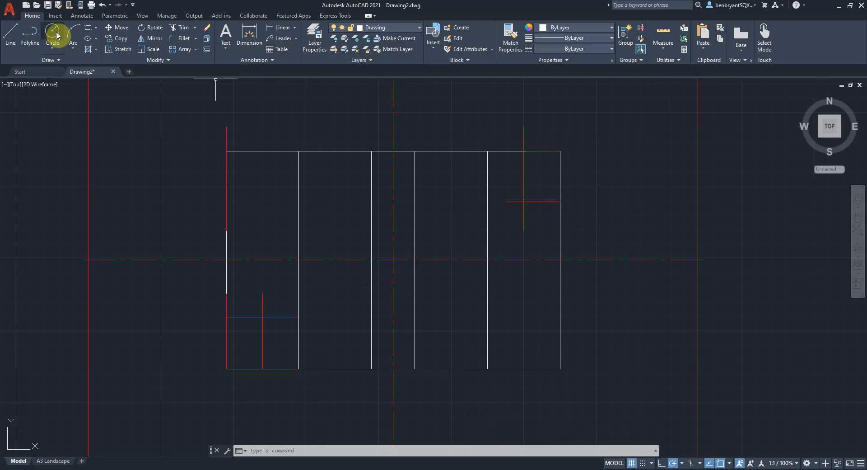
Draw circles at the two construction crossings and turn off the Construction layer
{"action": "left_click", "coordinate": [55, 32]}
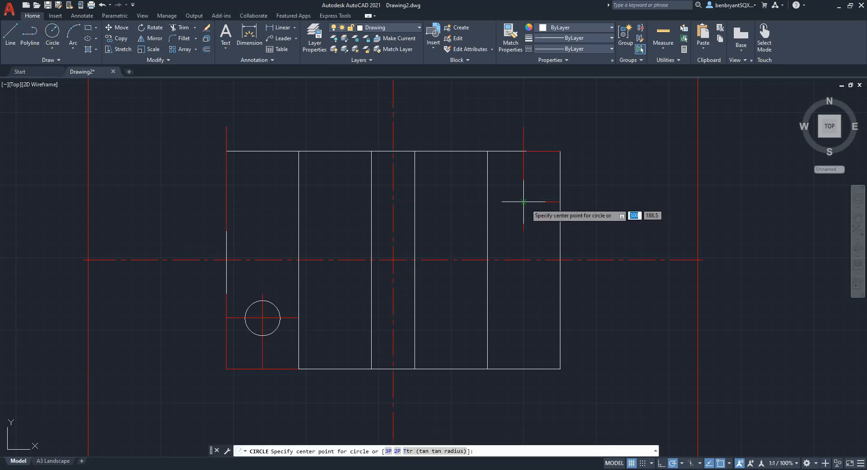
{"action": "left_click", "coordinate": [524, 202]}
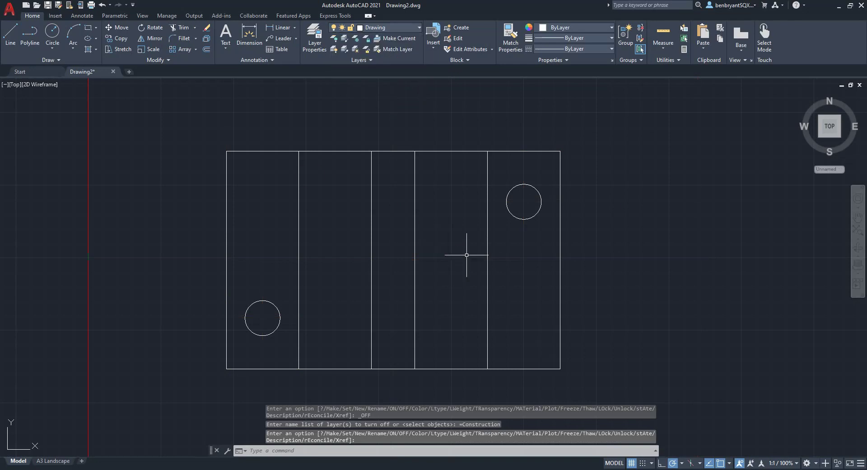
{"action": "left_click", "coordinate": [81, 16]}
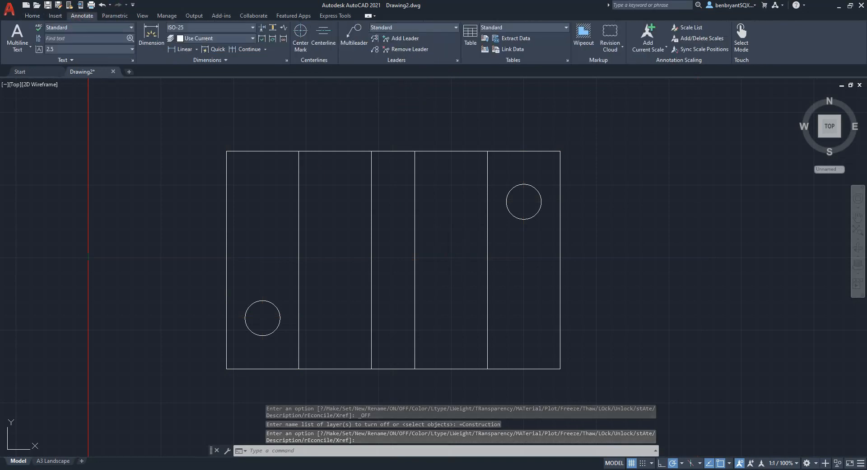
Add horizontal and vertical centre lines through the plate's middle slot on the Dims layer
{"action": "left_click", "coordinate": [323, 33]}
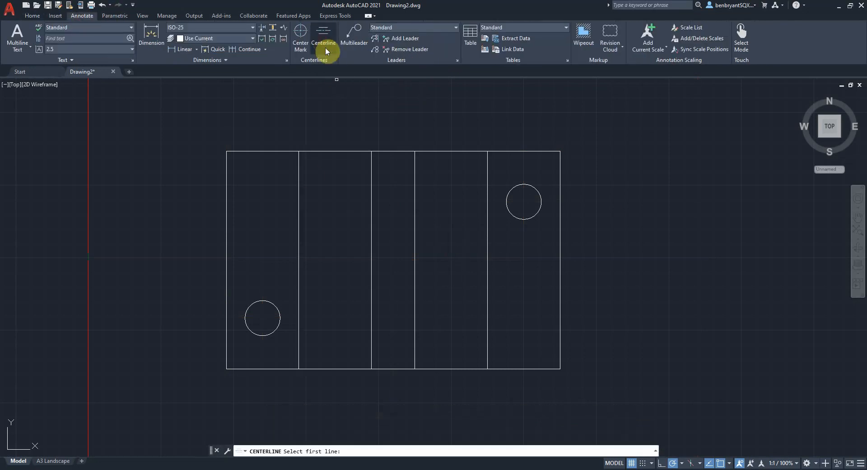
{"action": "left_click", "coordinate": [32, 15]}
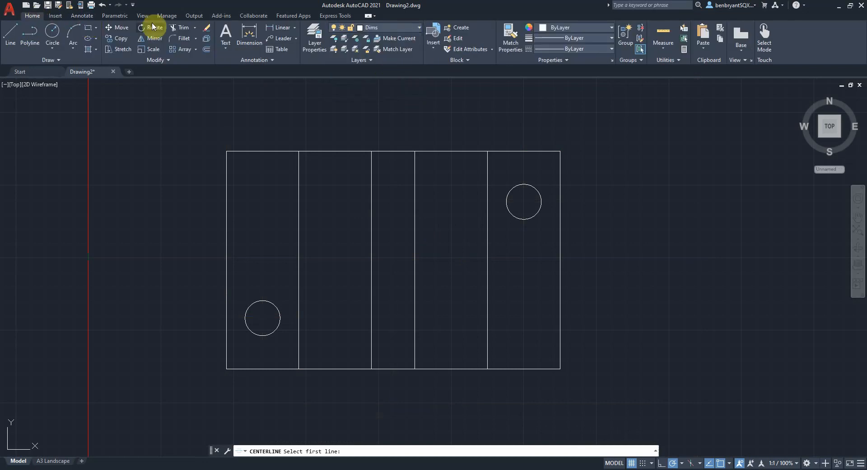
{"action": "left_click", "coordinate": [81, 15]}
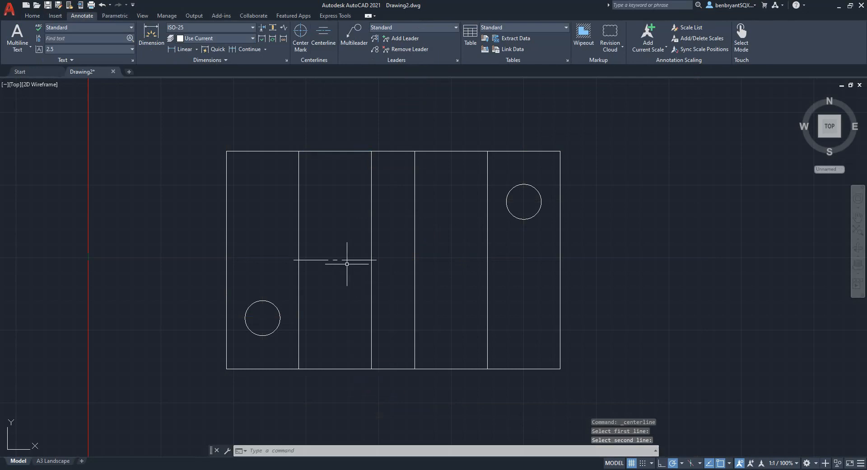
{"action": "left_click", "coordinate": [370, 260]}
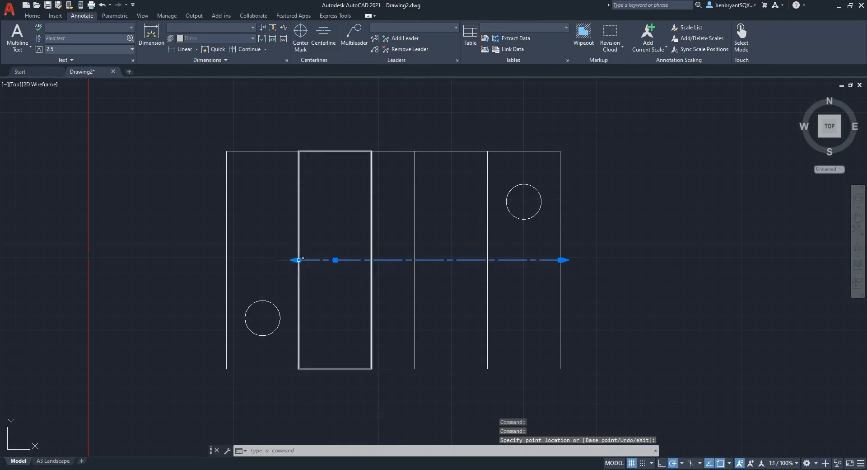
{"action": "key", "text": "Escape"}
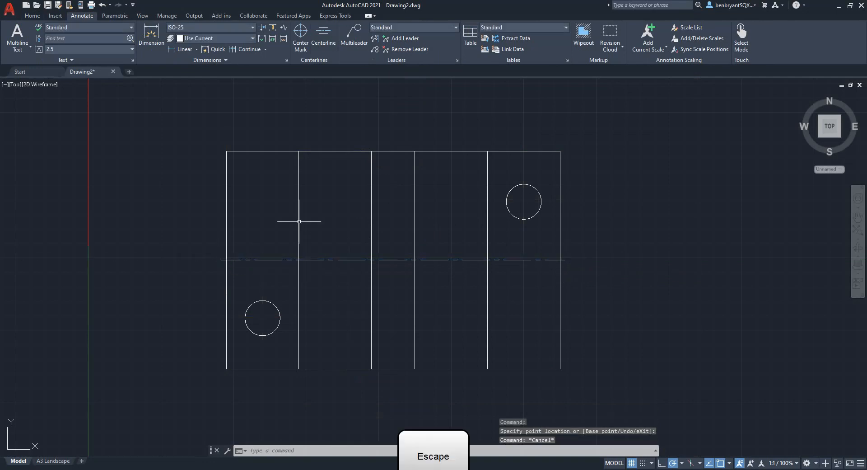
{"action": "left_click", "coordinate": [324, 34]}
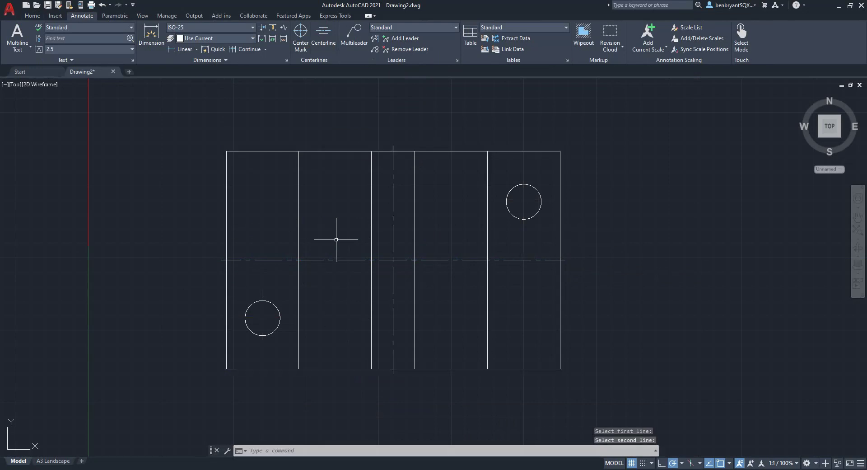
Place centre marks on the bottom-left and top-right holes
{"action": "left_click", "coordinate": [300, 35]}
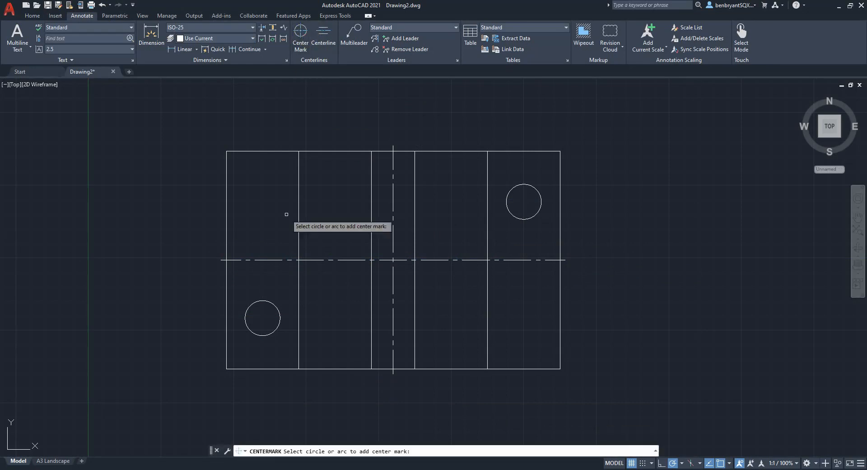
{"action": "left_click", "coordinate": [262, 318]}
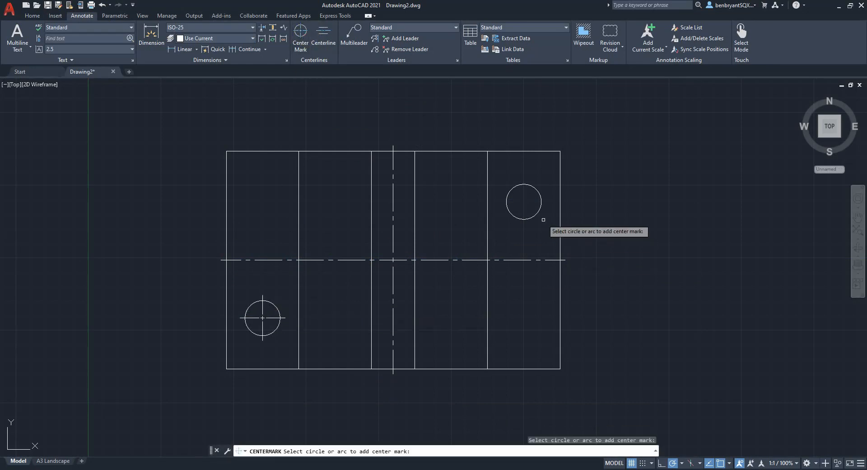
{"action": "left_click", "coordinate": [524, 202]}
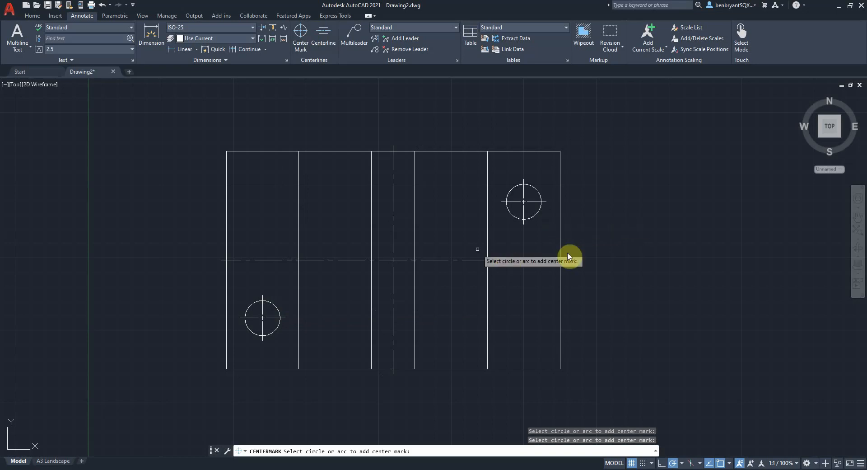
{"action": "left_click", "coordinate": [32, 16]}
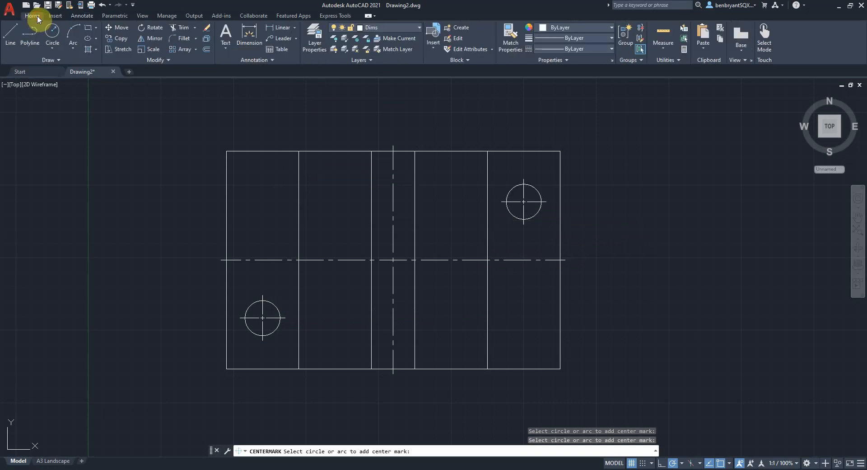
{"action": "mouse_move", "coordinate": [251, 31]}
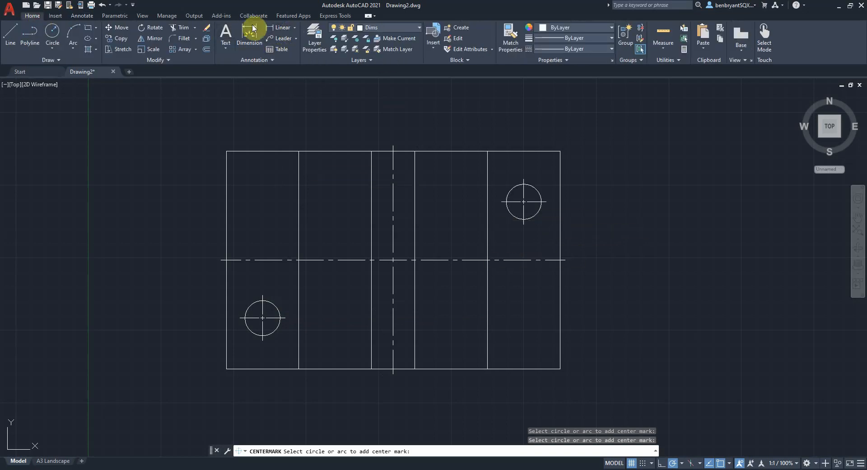
Dimension the plate's 230 overall width and 150 height with linear dimensions
{"action": "left_click", "coordinate": [82, 16]}
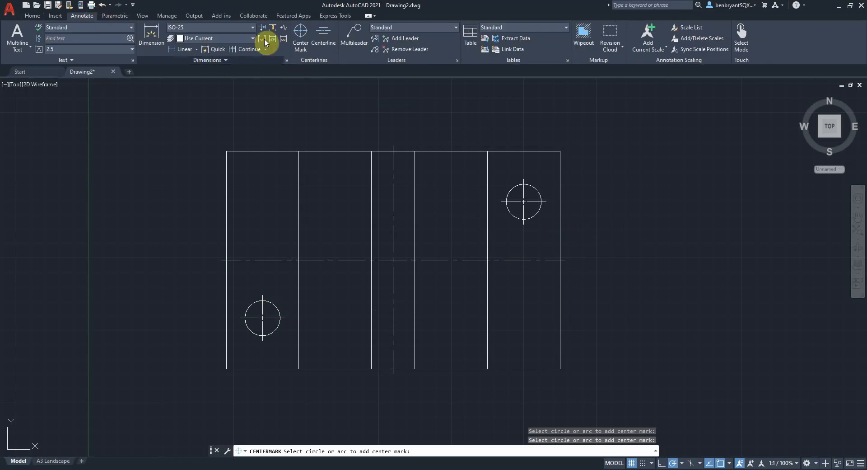
{"action": "left_click", "coordinate": [31, 16]}
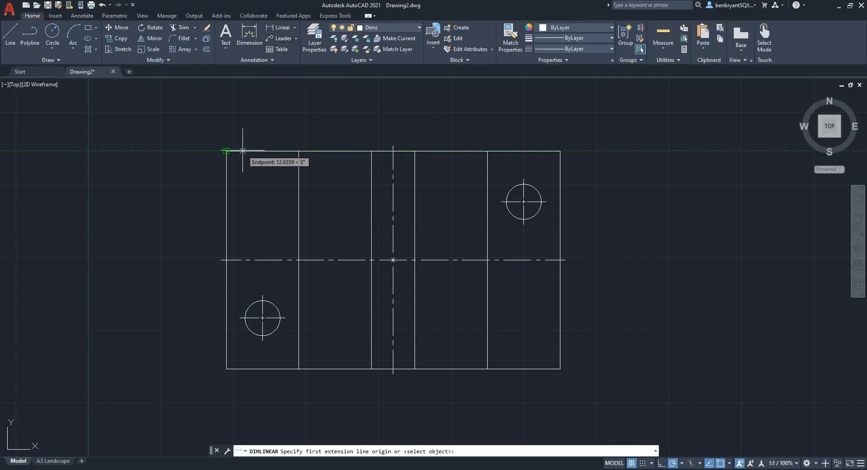
{"action": "left_click", "coordinate": [560, 149]}
{"action": "type", "text": "15"}
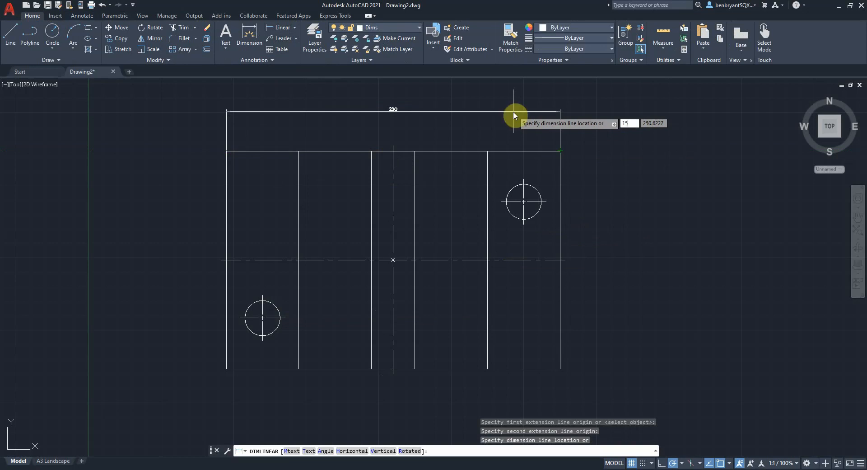
{"action": "left_click", "coordinate": [513, 115]}
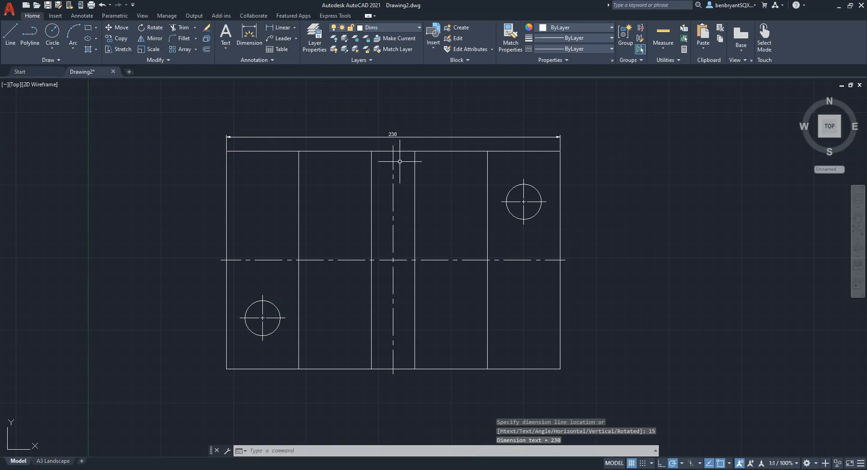
{"action": "mouse_move", "coordinate": [245, 116]}
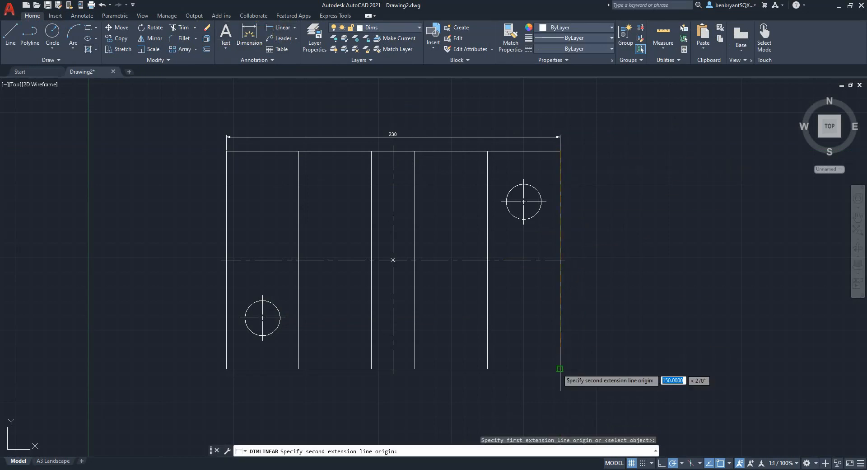
{"action": "left_click", "coordinate": [560, 368]}
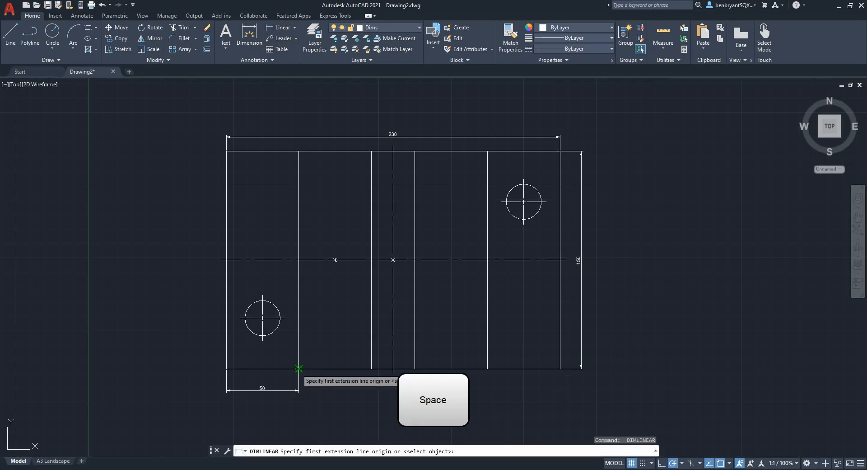
Dimension the bottom-edge chain of 50, 50, 30 and 50 spacings
{"action": "left_click", "coordinate": [370, 368]}
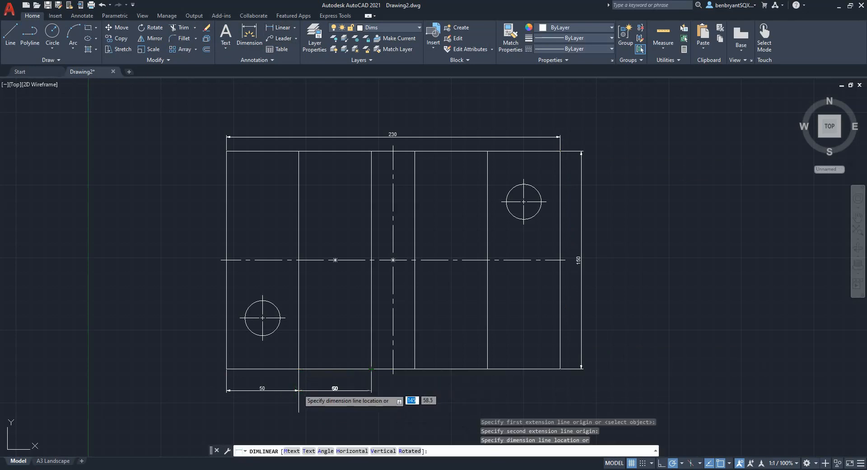
{"action": "key", "text": "Space"}
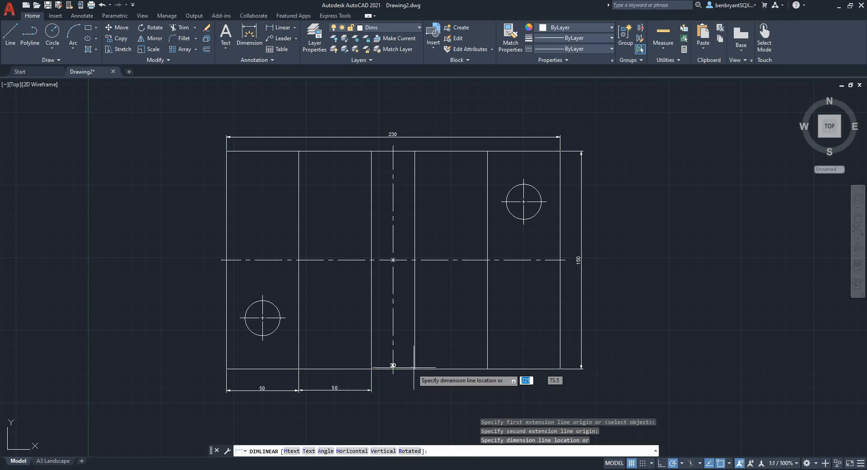
{"action": "key", "text": "space"}
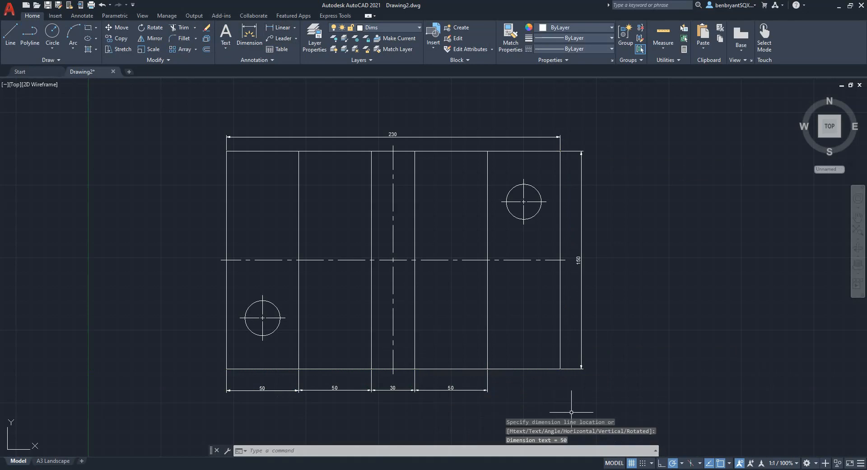
{"action": "mouse_move", "coordinate": [520, 233]}
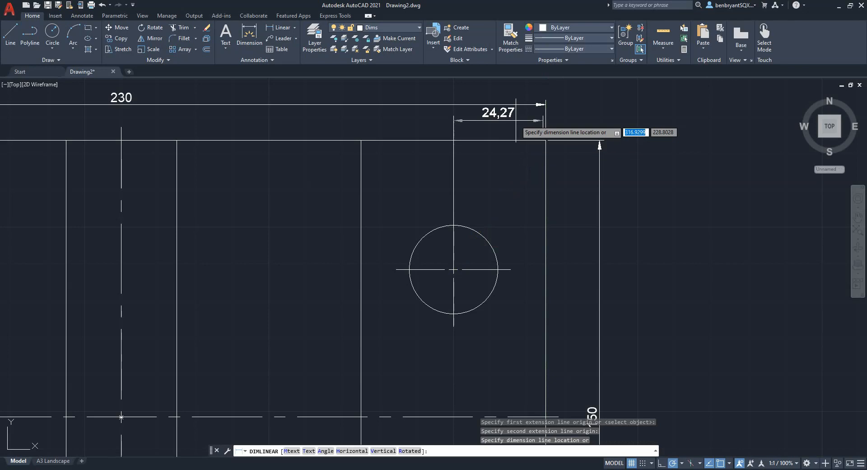
Dimension both holes at 25 and 35 from the plate edges and turn off the construction layer
{"action": "key", "text": "Escape"}
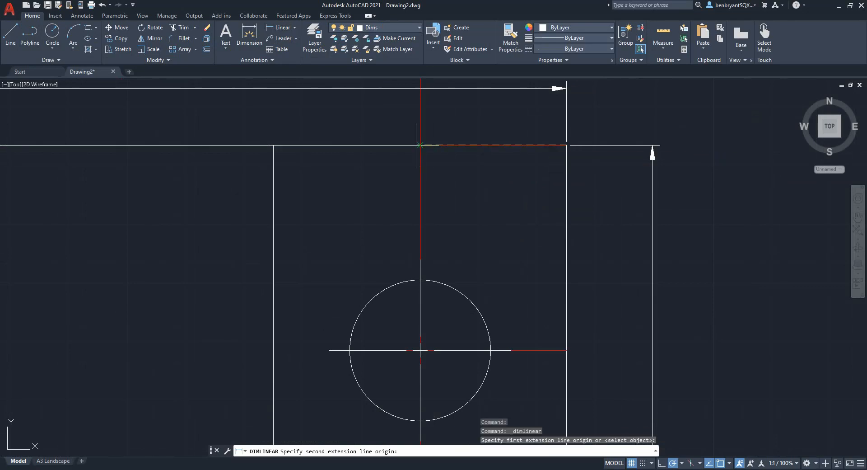
{"action": "left_click", "coordinate": [566, 145]}
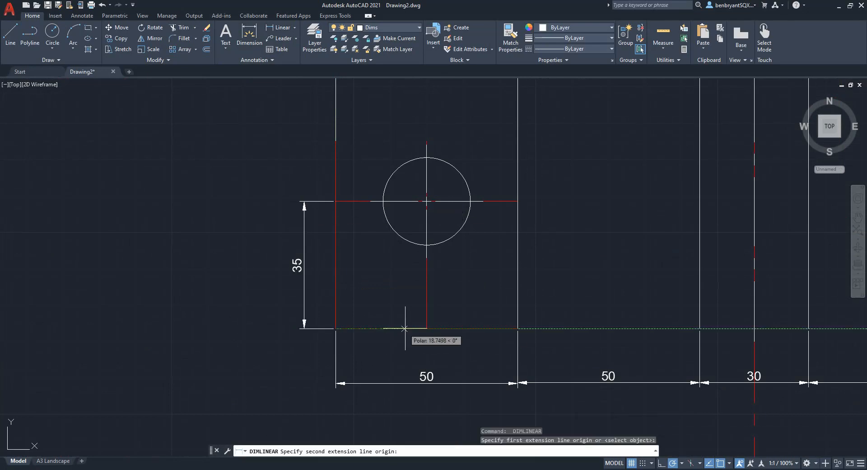
{"action": "left_click", "coordinate": [405, 328]}
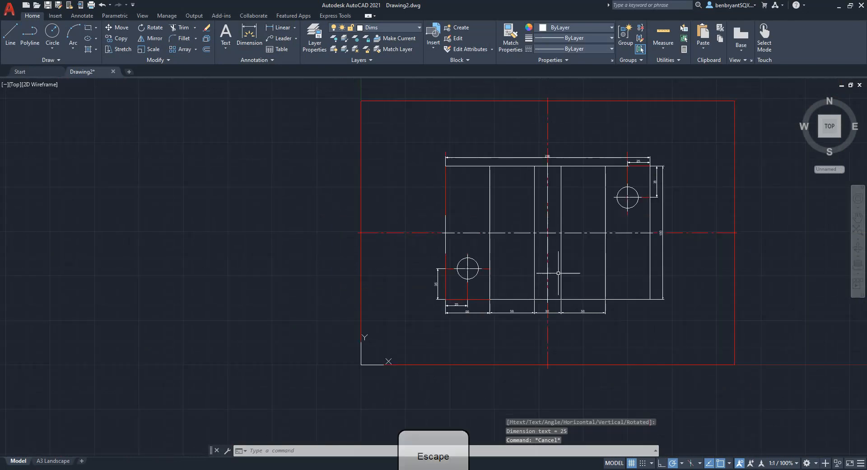
{"action": "left_click", "coordinate": [420, 28]}
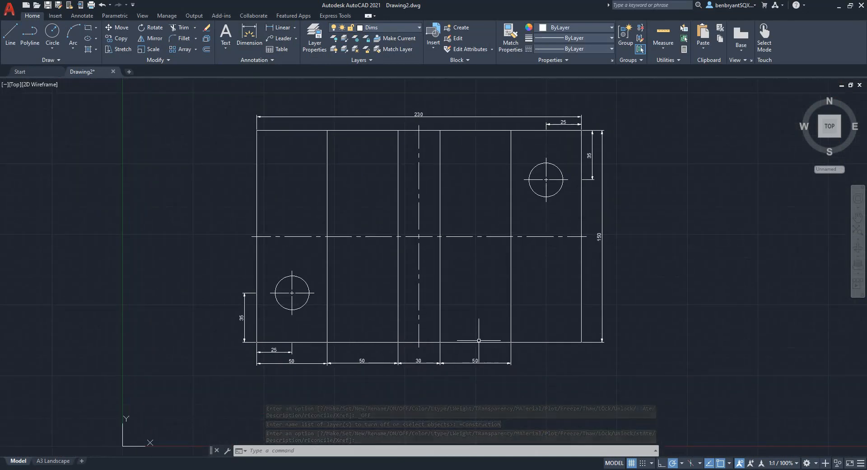
Switch to the A3 Landscape sheet and set its viewport scale to 1:1
{"action": "left_click", "coordinate": [54, 461]}
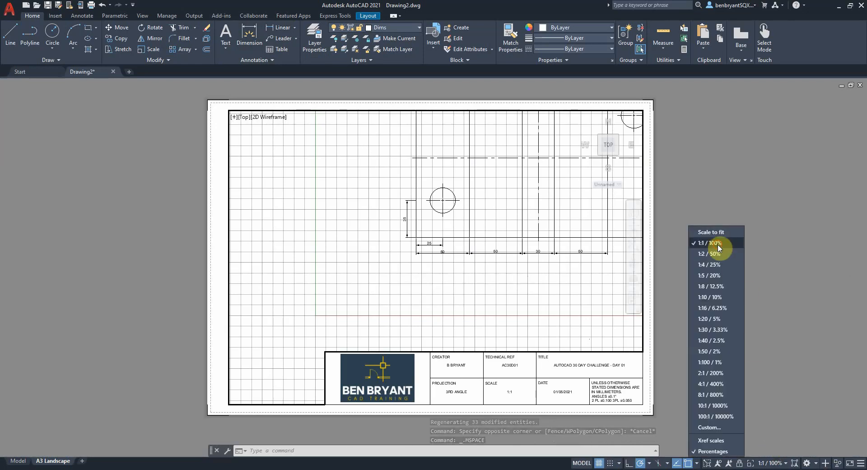
{"action": "left_click", "coordinate": [711, 243]}
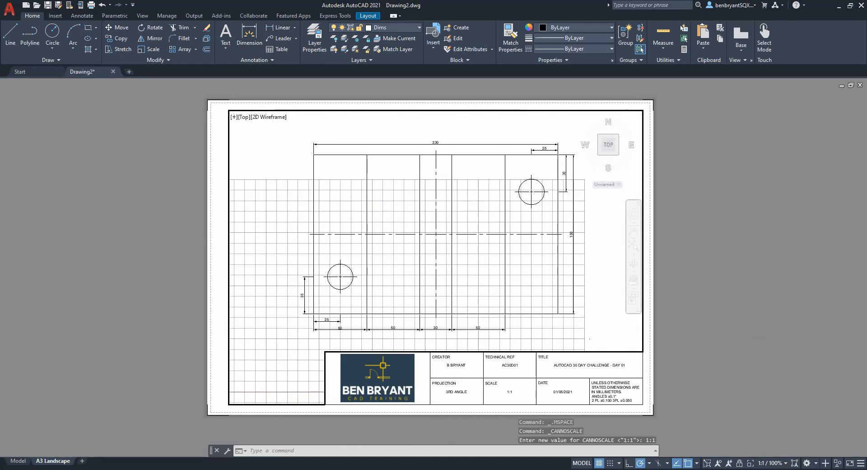
{"action": "mouse_move", "coordinate": [78, 7]}
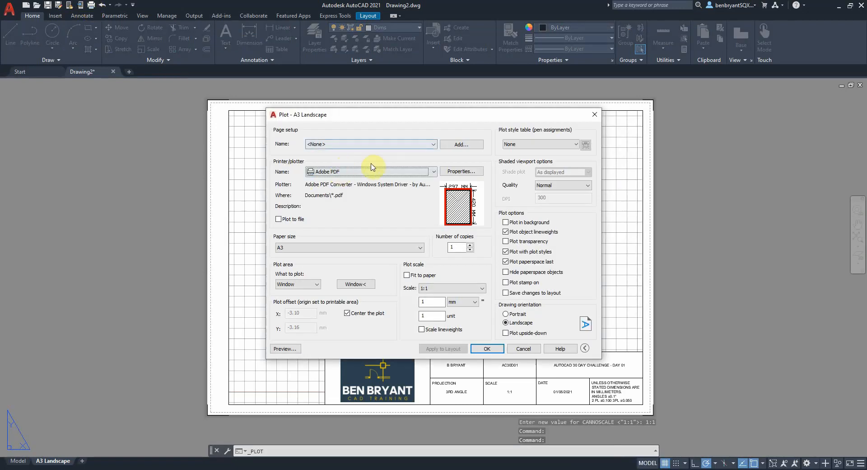
{"action": "mouse_move", "coordinate": [327, 341]}
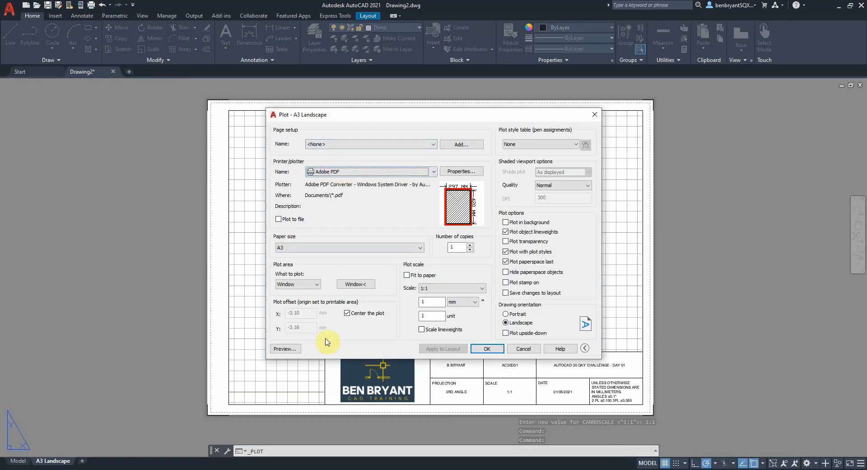
Plot a window framing the title block to Adobe PDF on A3 at 1:1
{"action": "left_click", "coordinate": [316, 284]}
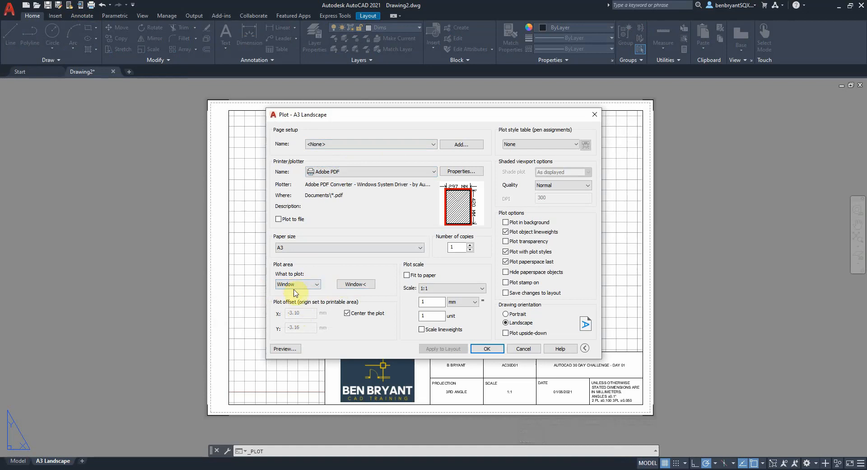
{"action": "left_click", "coordinate": [356, 284]}
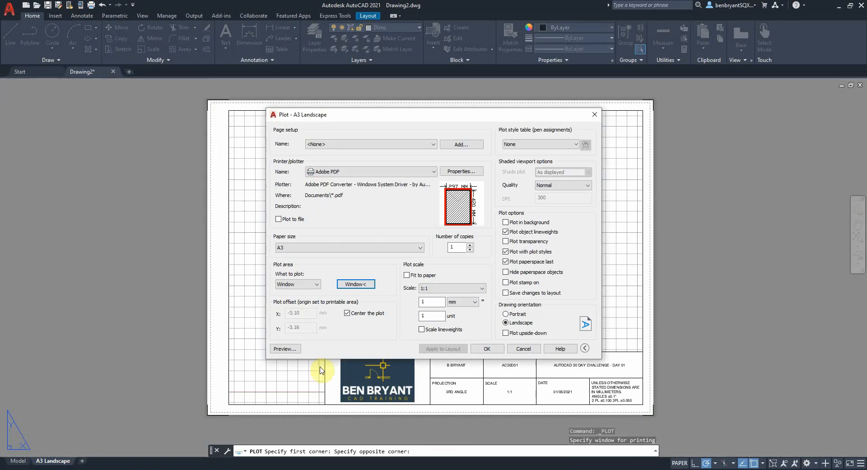
{"action": "left_click", "coordinate": [487, 349]}
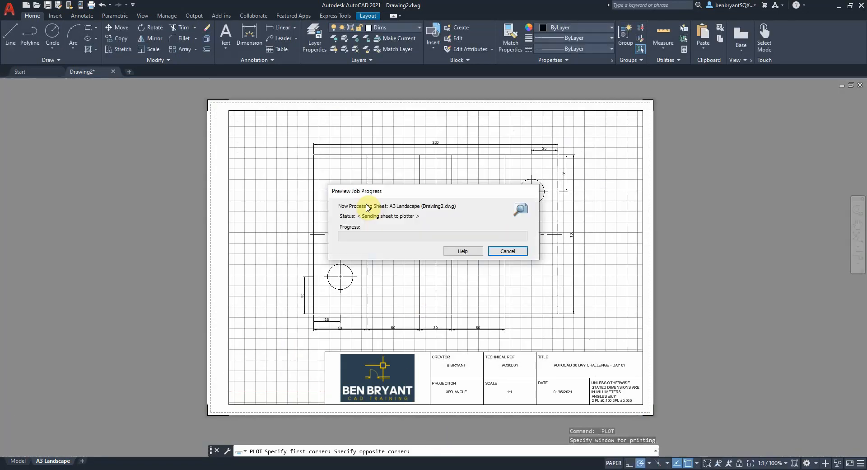
{"action": "left_click", "coordinate": [507, 251]}
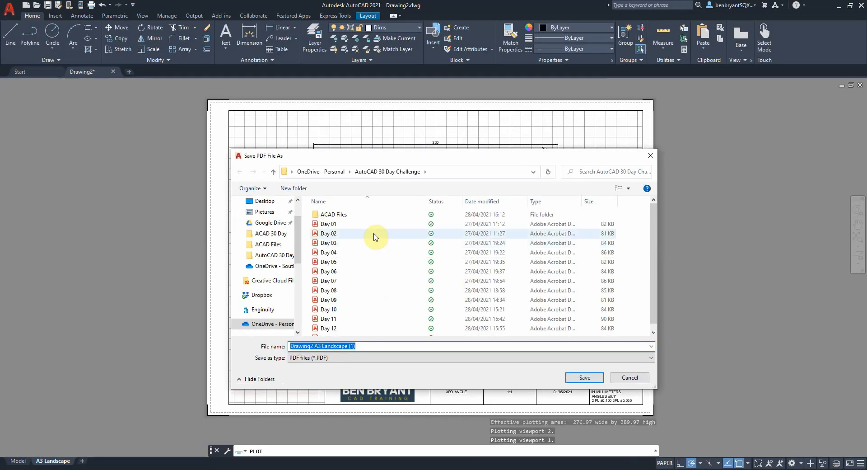
{"action": "mouse_move", "coordinate": [525, 362]}
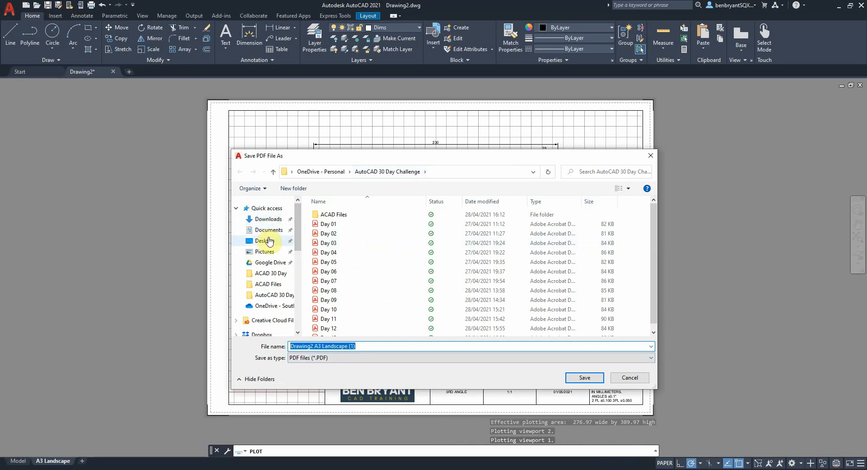
Save the PDF to the Desktop as Challenge 01 and view it in Acrobat
{"action": "left_click", "coordinate": [266, 240]}
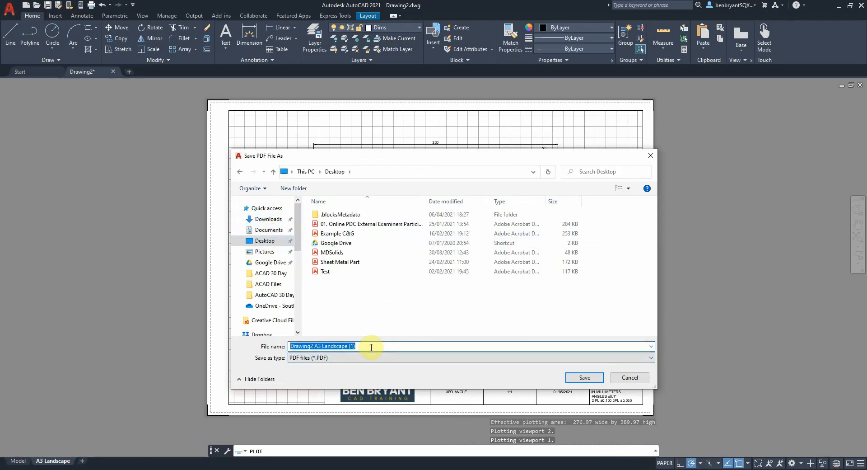
{"action": "type", "text": "Chan"}
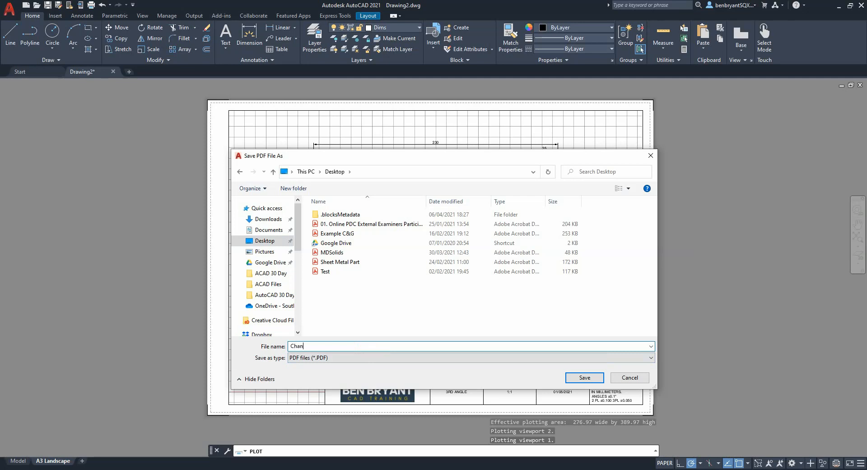
{"action": "key", "text": "Backspace"}
{"action": "type", "text": "llenge 01"}
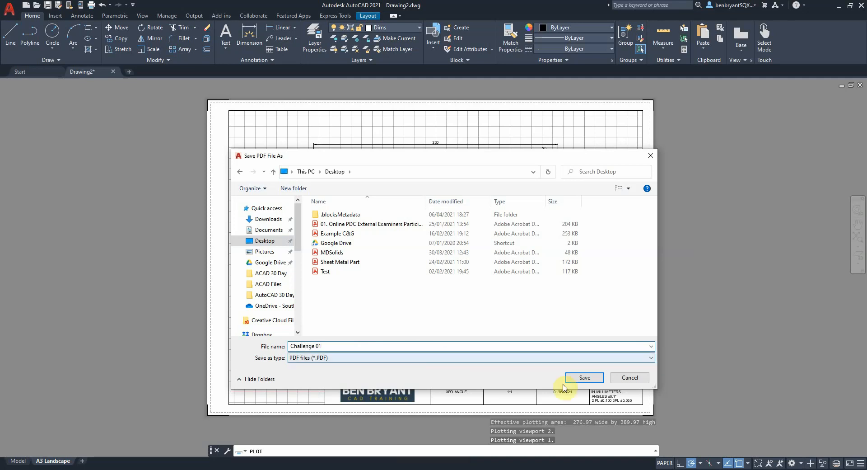
{"action": "left_click", "coordinate": [585, 378]}
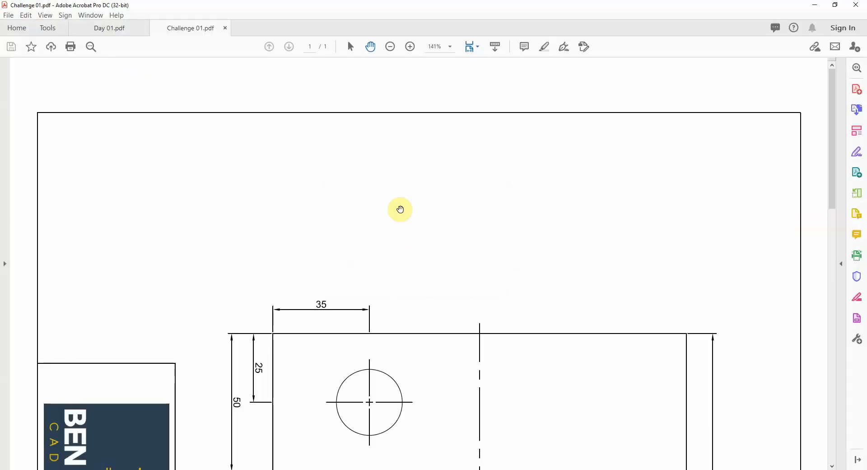
{"action": "right_click", "coordinate": [400, 210]}
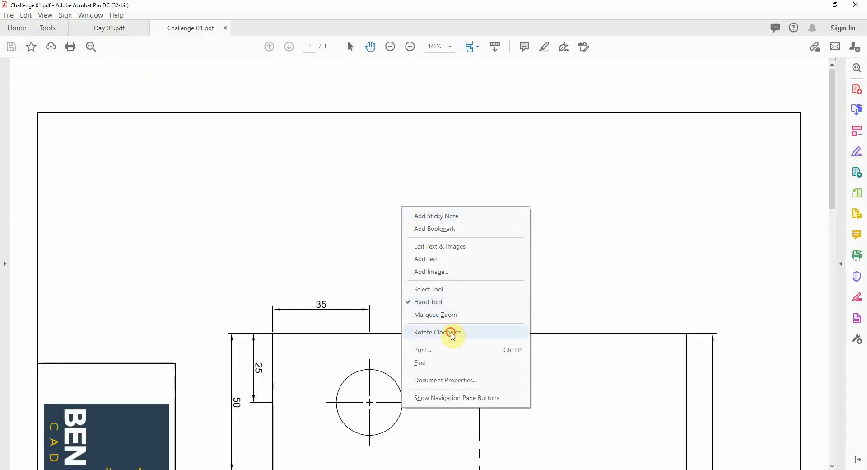